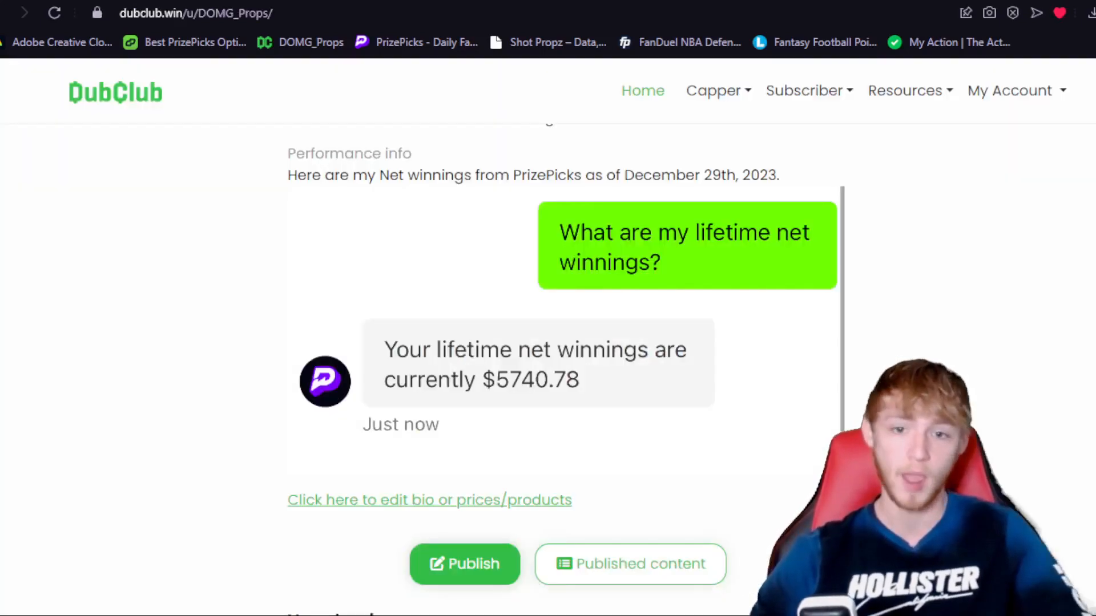
{"action": "mouse_move", "coordinate": [790, 427]}
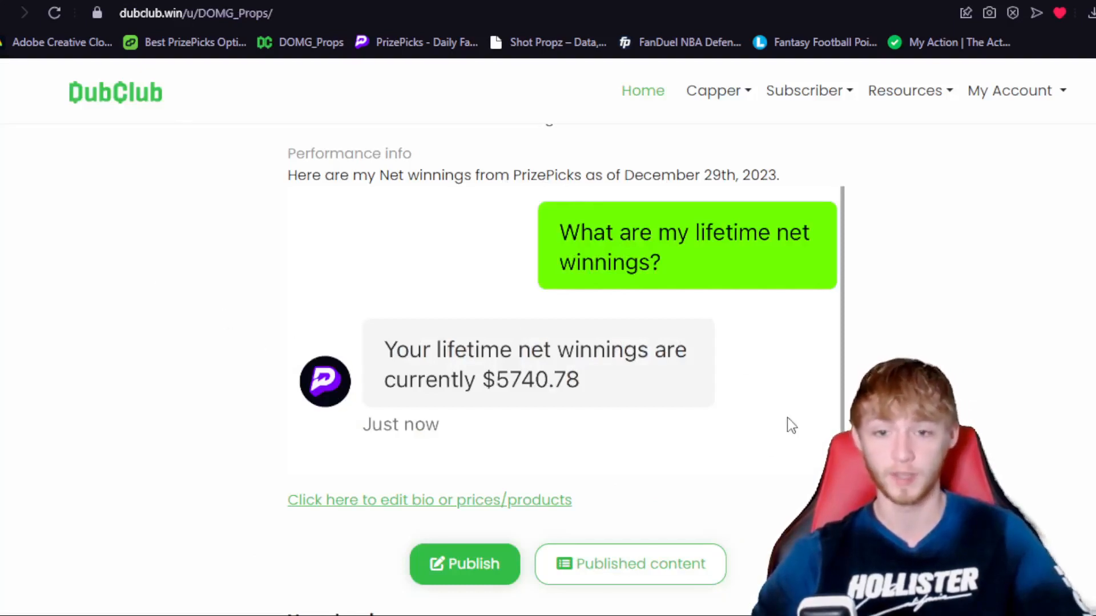
{"action": "mouse_move", "coordinate": [952, 359]}
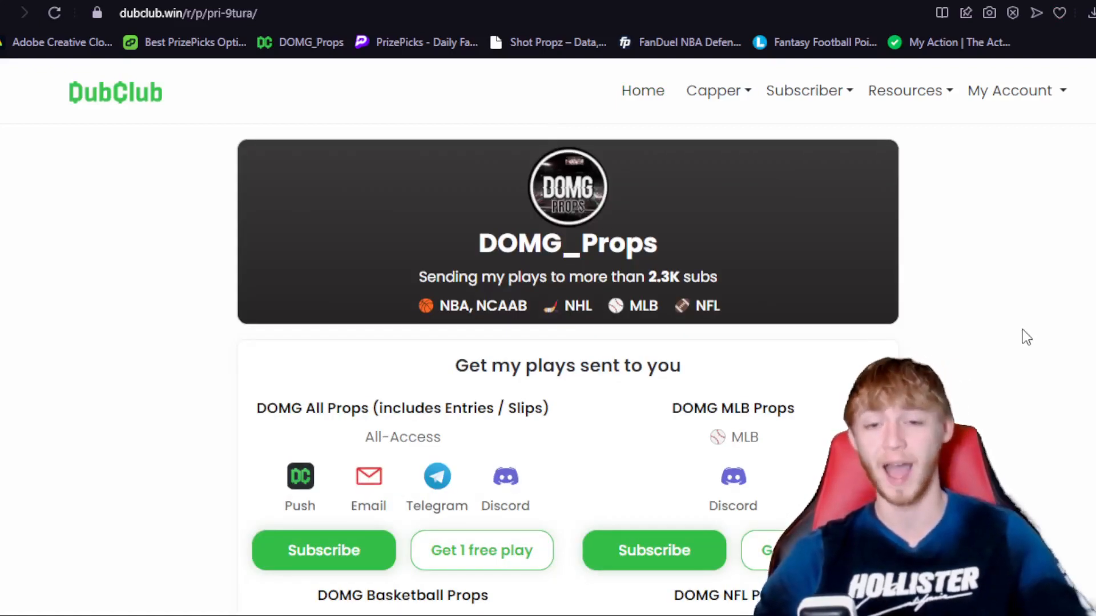
{"action": "mouse_move", "coordinate": [293, 449]}
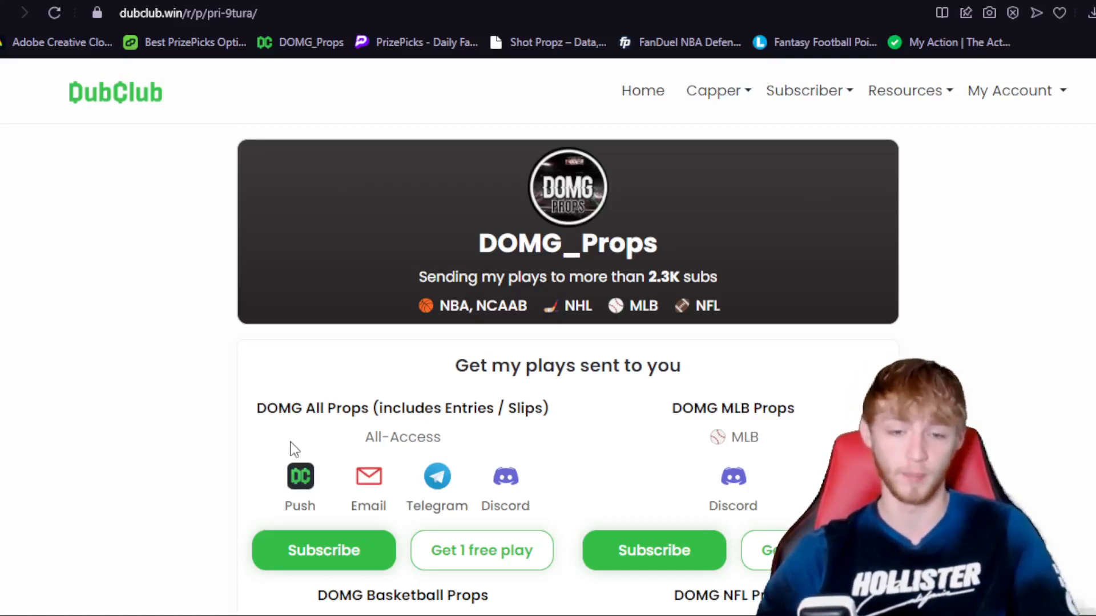
{"action": "mouse_move", "coordinate": [567, 354]}
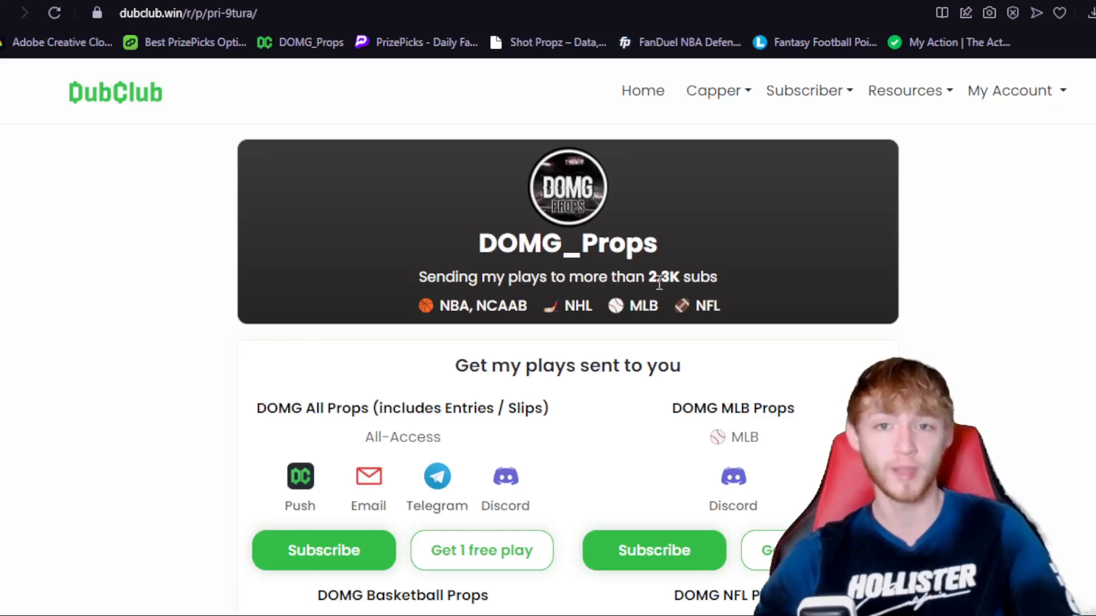
{"action": "mouse_move", "coordinate": [943, 318]}
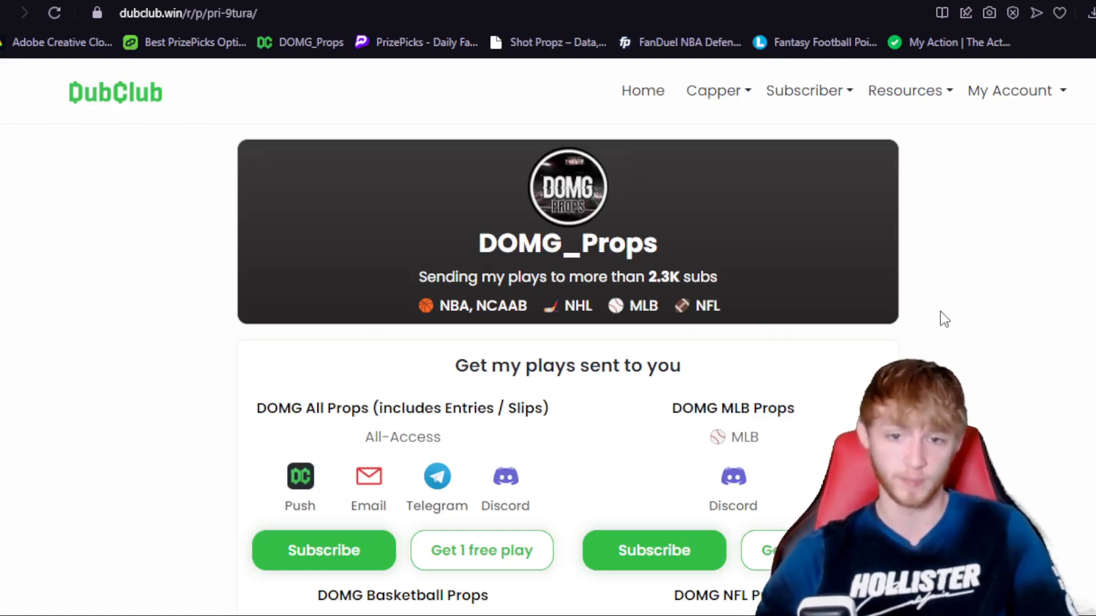
{"action": "mouse_move", "coordinate": [698, 345]}
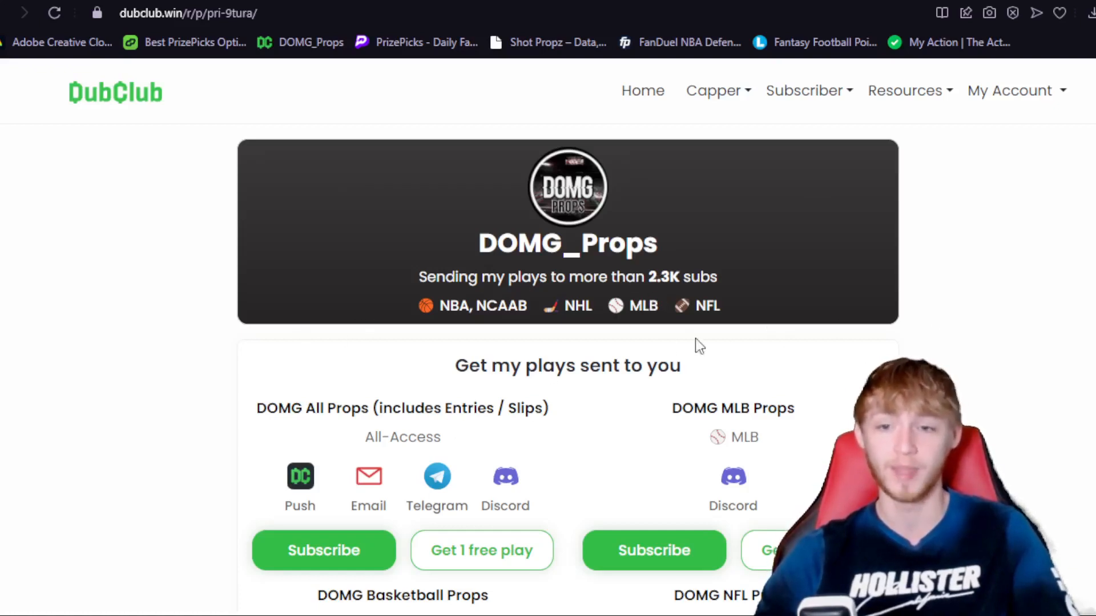
{"action": "mouse_move", "coordinate": [635, 336]}
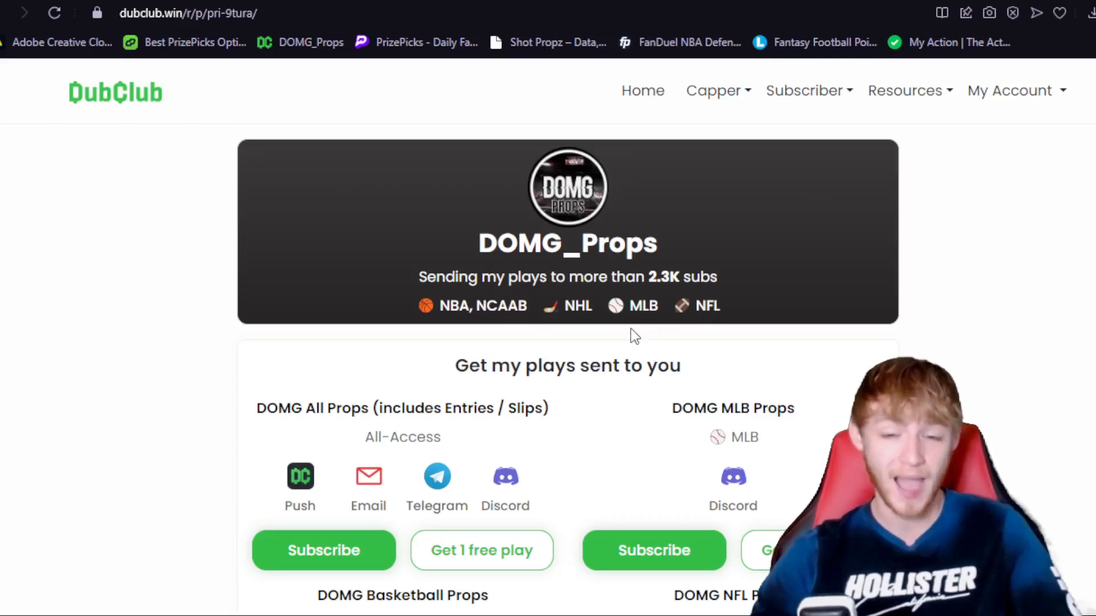
{"action": "mouse_move", "coordinate": [636, 332]}
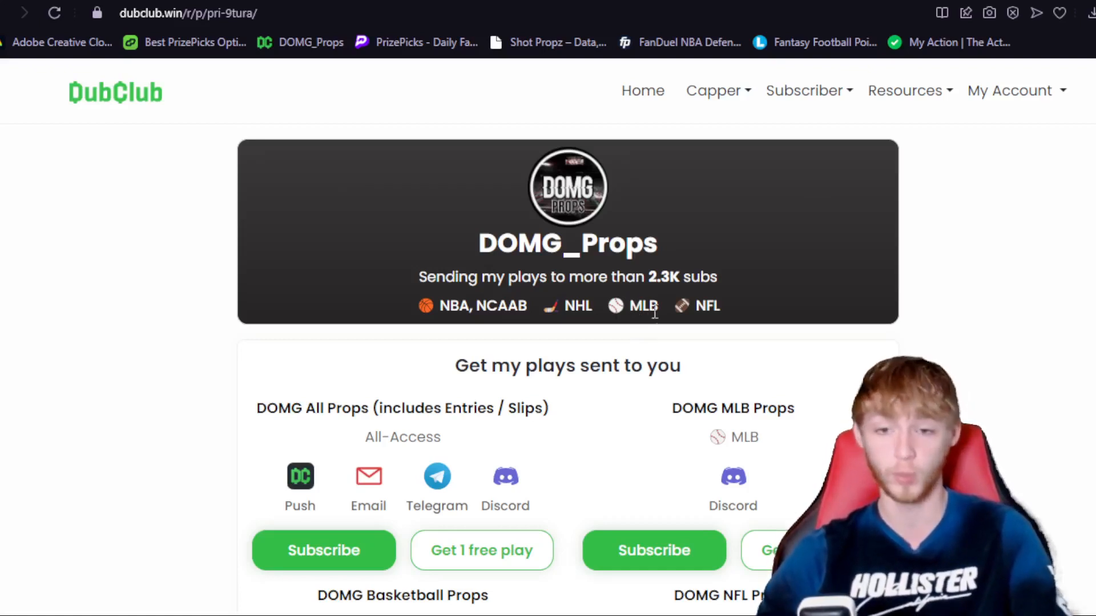
{"action": "mouse_move", "coordinate": [669, 351]}
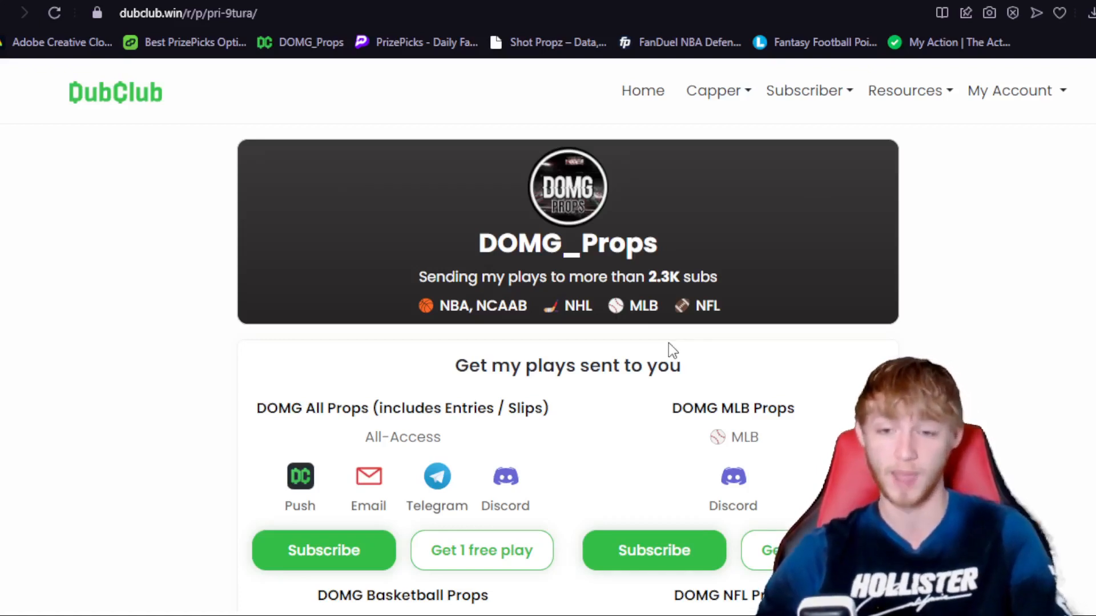
{"action": "mouse_move", "coordinate": [856, 304]}
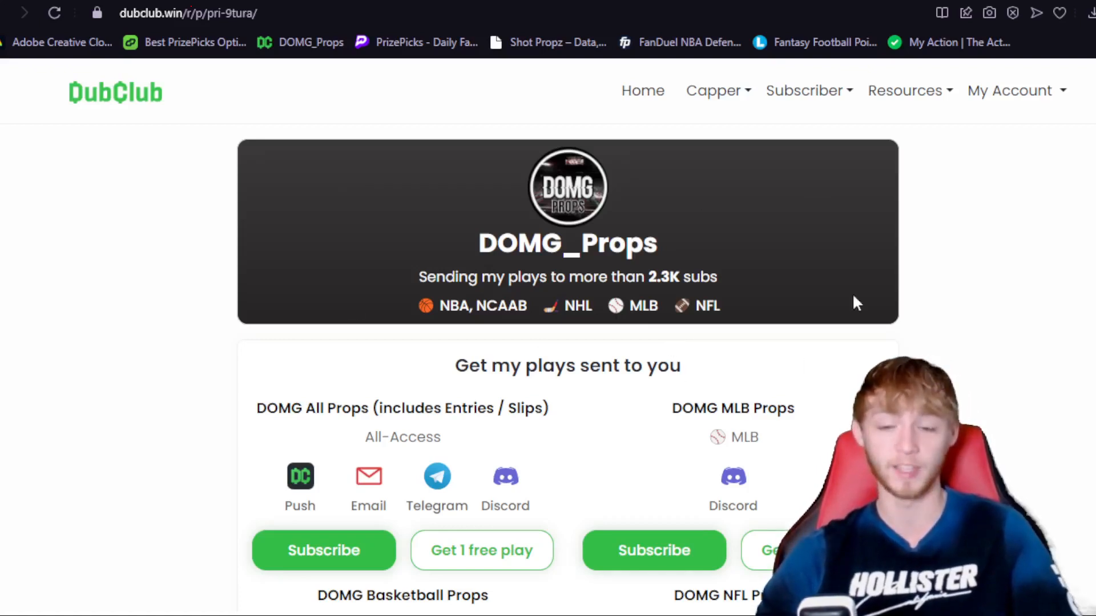
{"action": "mouse_move", "coordinate": [691, 351]}
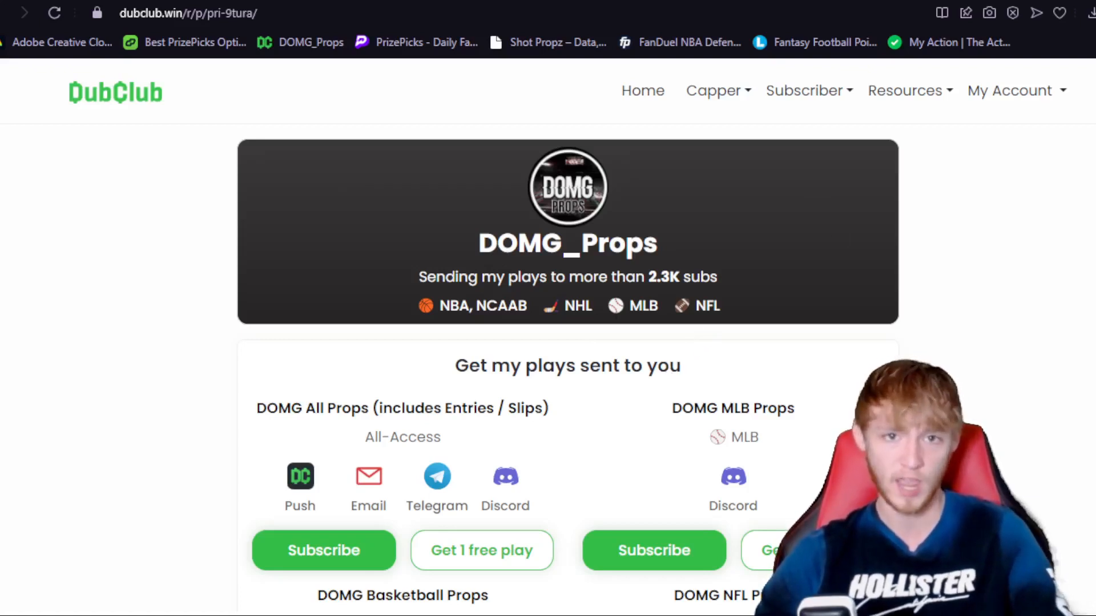
Start the All Props subscription checkout with the free 2-day trial, then $19.99 monthly.
{"action": "left_click", "coordinate": [323, 551]}
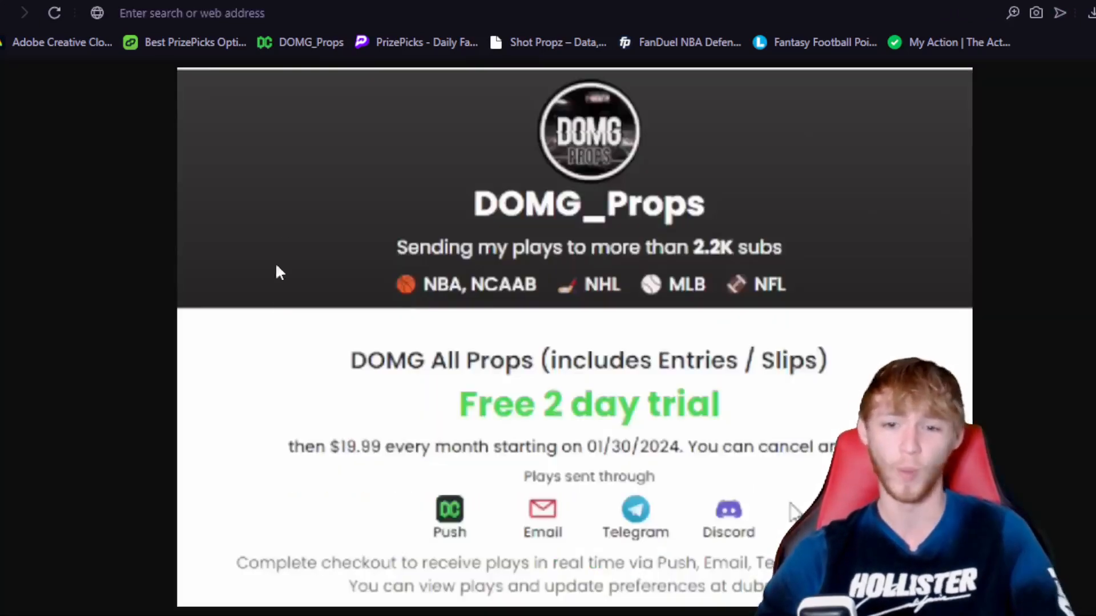
{"action": "mouse_move", "coordinate": [280, 319]}
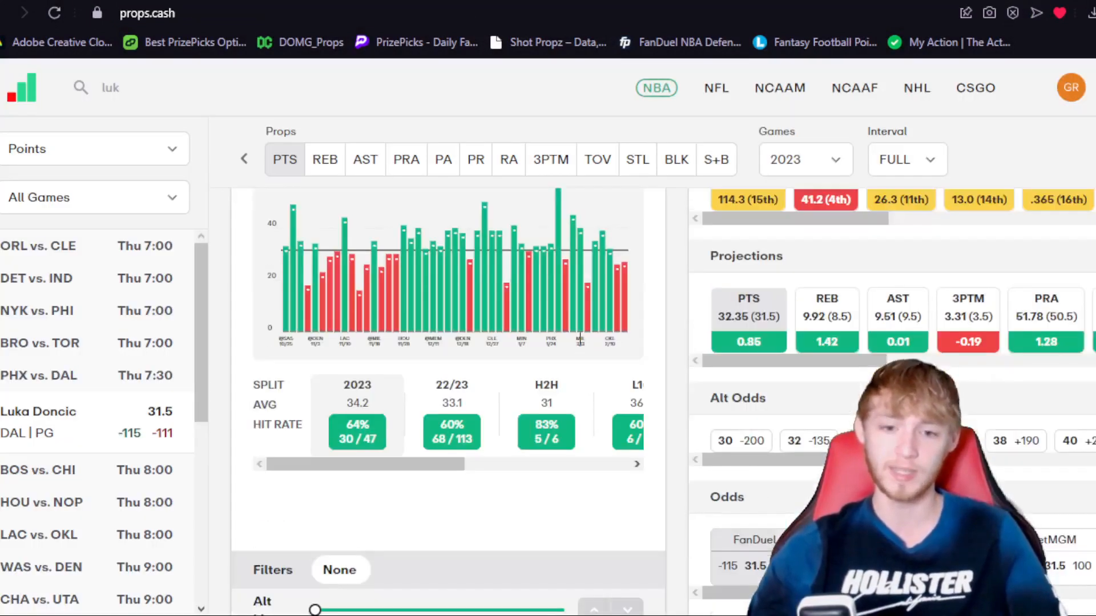
{"action": "mouse_move", "coordinate": [376, 390]}
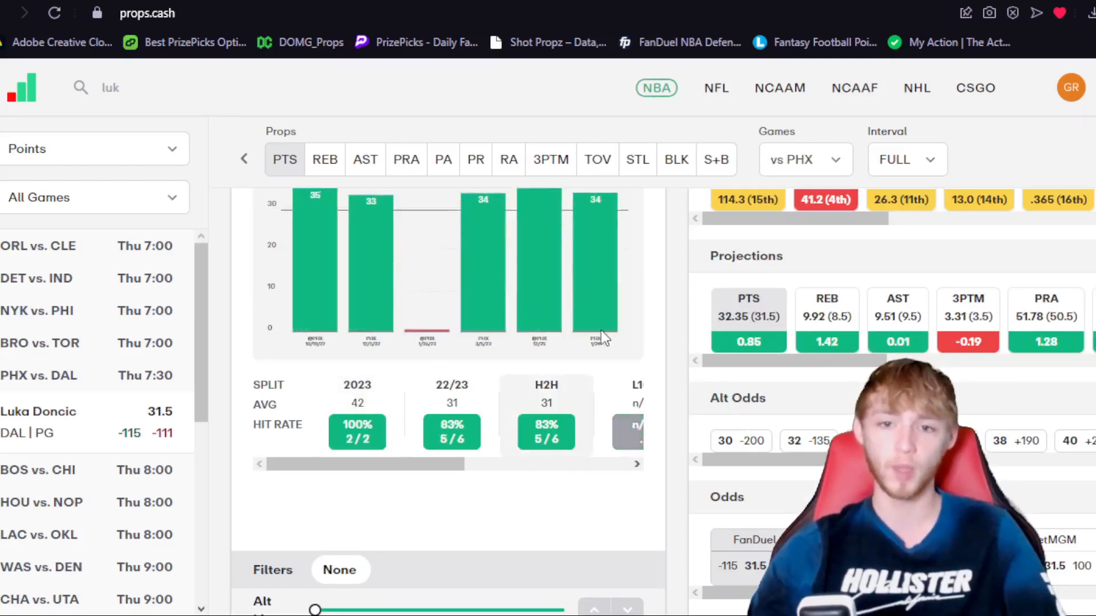
{"action": "scroll", "scroll_direction": "up", "scroll_amount": 3}
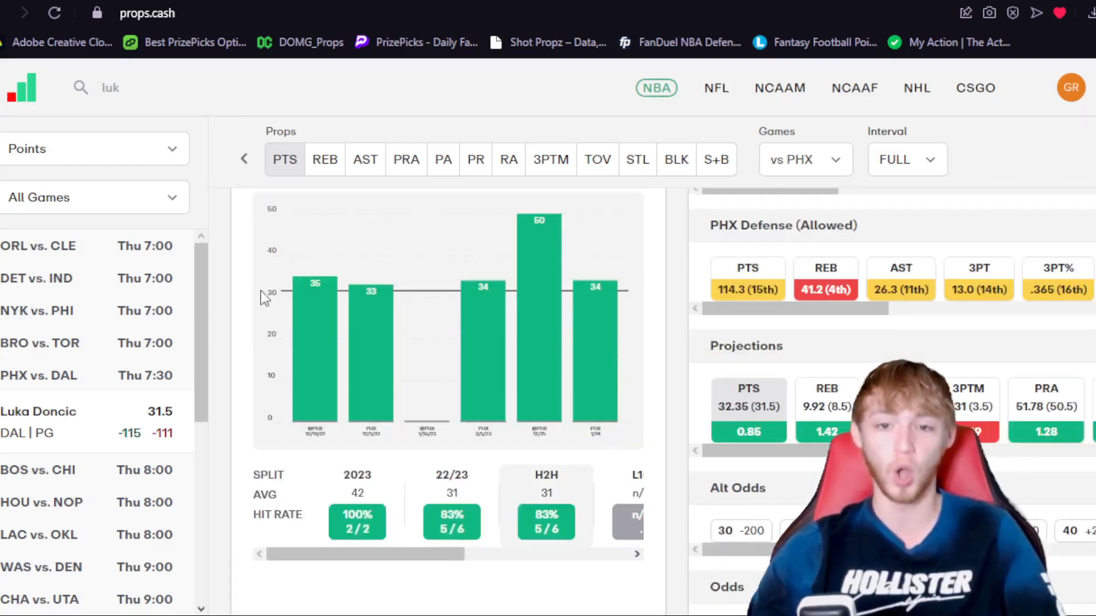
{"action": "scroll", "scroll_direction": "down", "scroll_amount": 3}
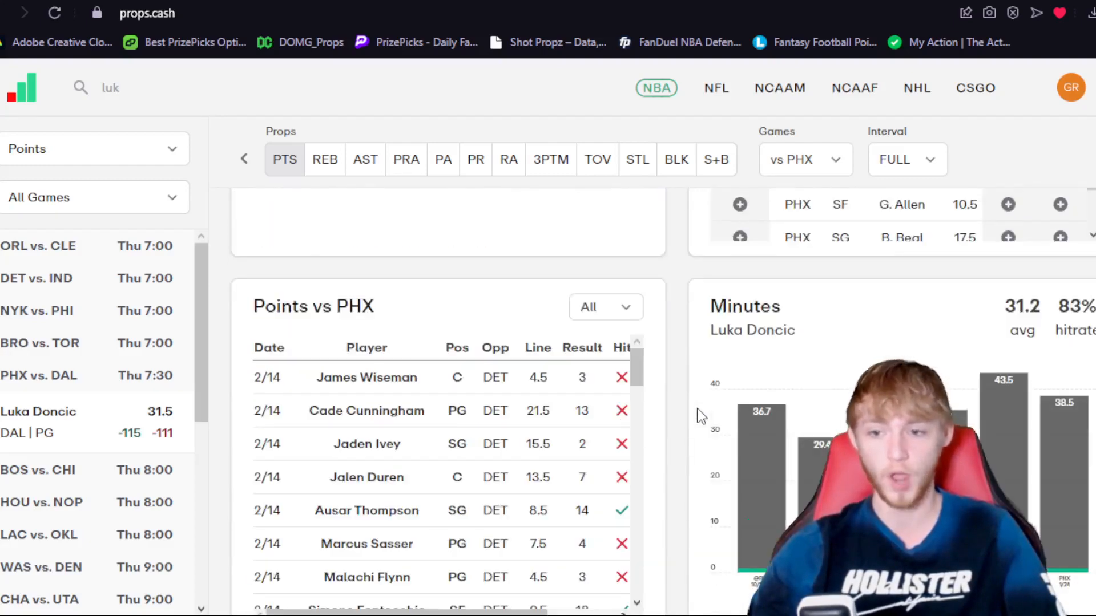
{"action": "scroll", "scroll_direction": "down", "scroll_amount": 3}
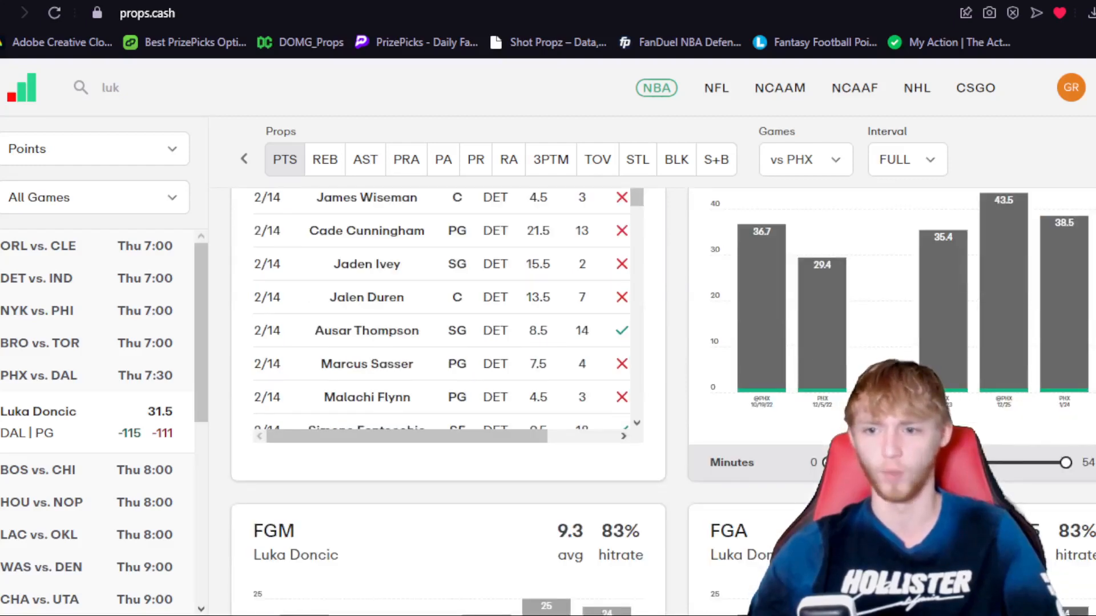
{"action": "scroll", "scroll_direction": "down", "scroll_amount": 3}
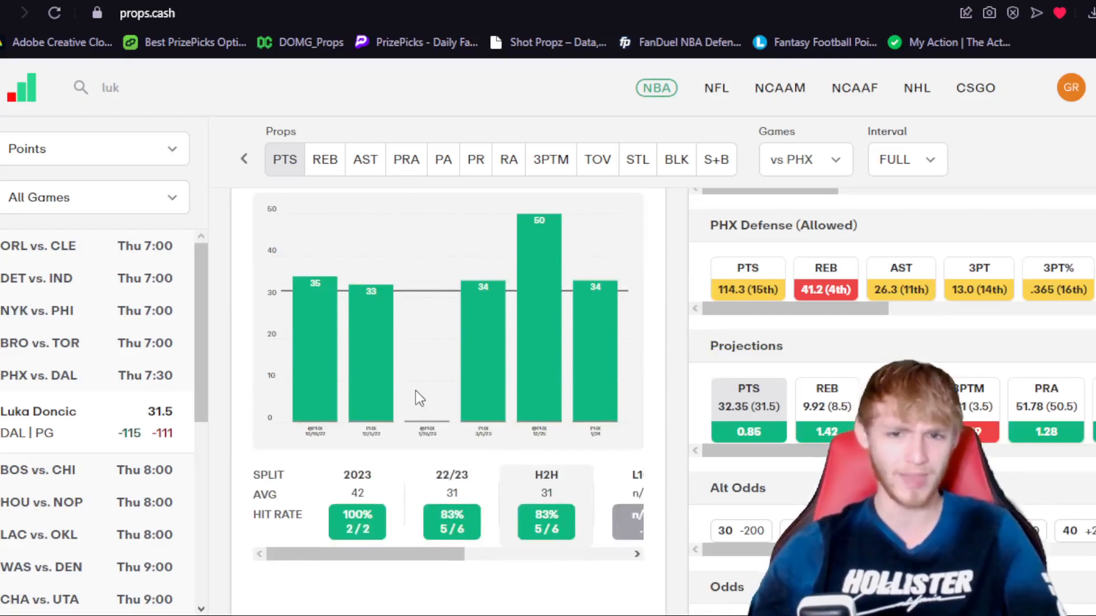
{"action": "mouse_move", "coordinate": [584, 314]}
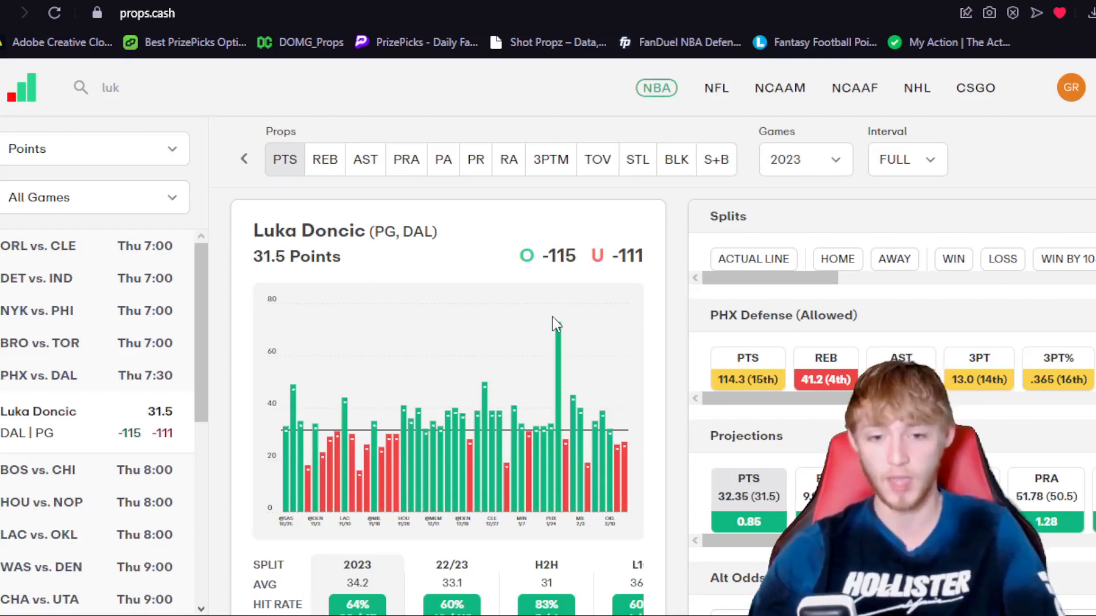
{"action": "scroll", "scroll_direction": "down", "scroll_amount": 3}
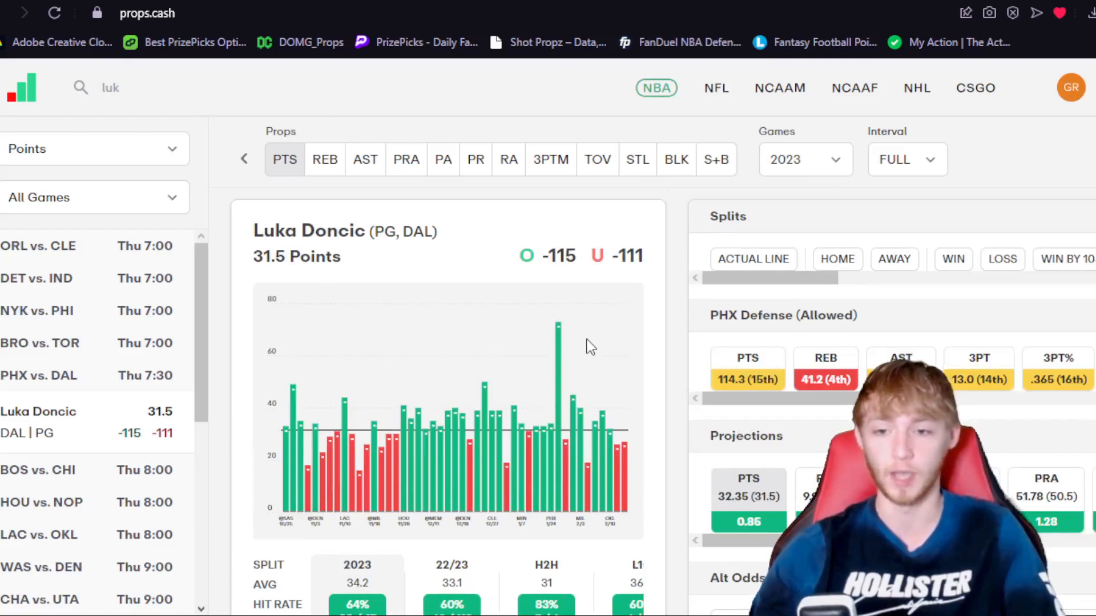
{"action": "mouse_move", "coordinate": [586, 339]}
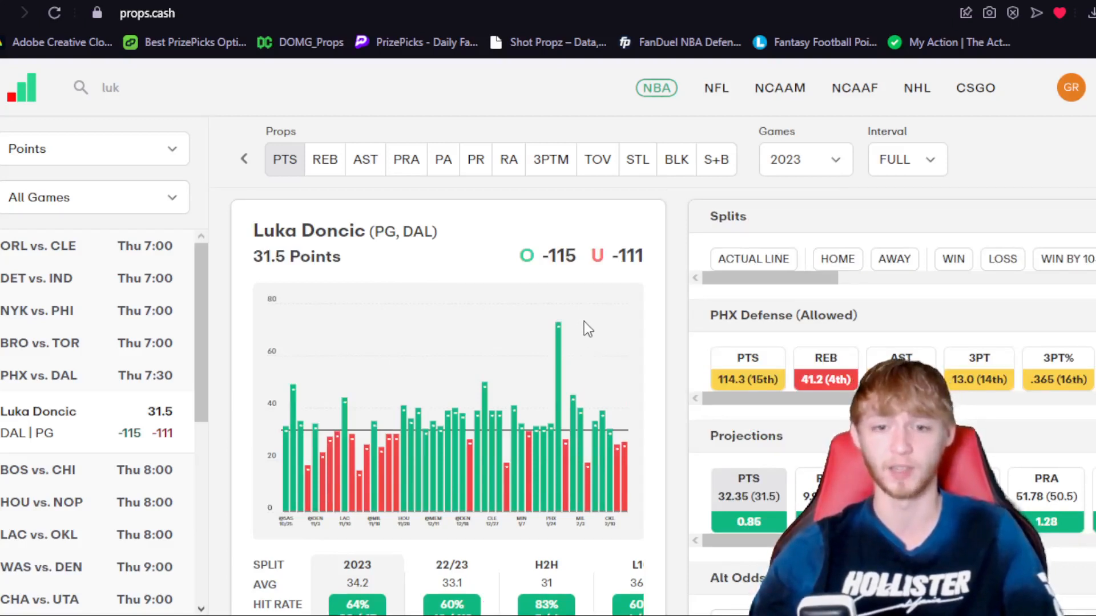
{"action": "left_click", "coordinate": [804, 159]}
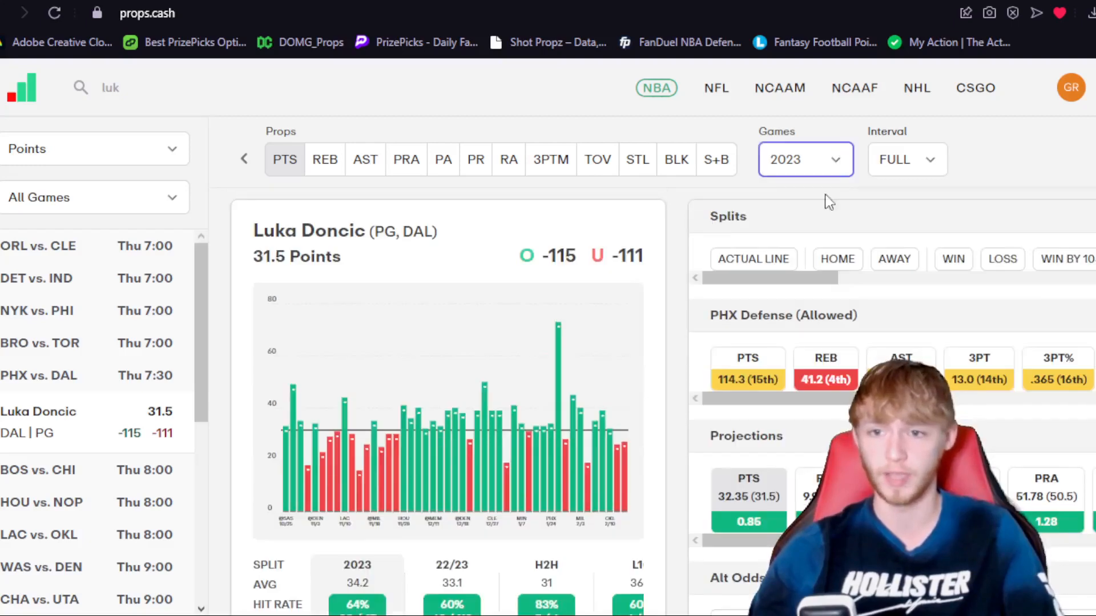
Filter Luka Doncic's points chart to Last 10, then vs PHX, then back to 2023.
{"action": "left_click", "coordinate": [804, 159]}
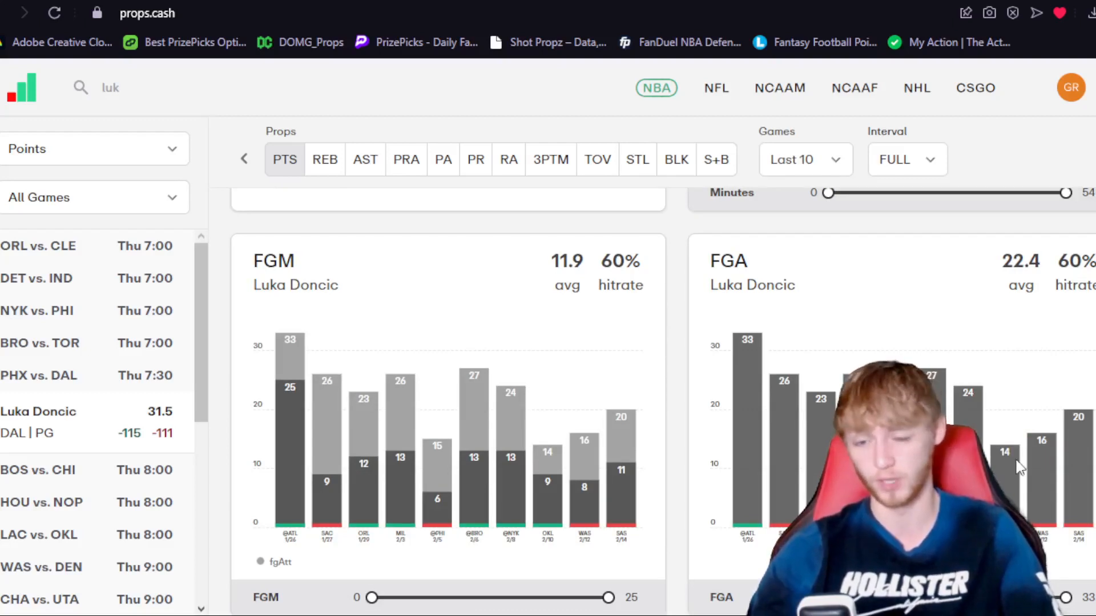
{"action": "left_click", "coordinate": [805, 160]}
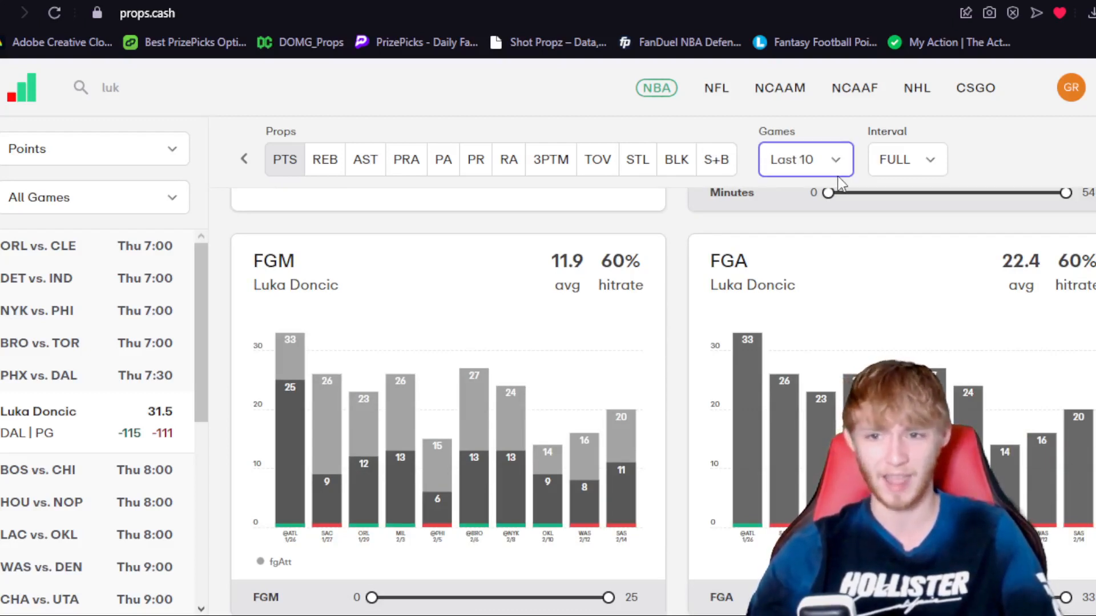
{"action": "left_click", "coordinate": [803, 160]}
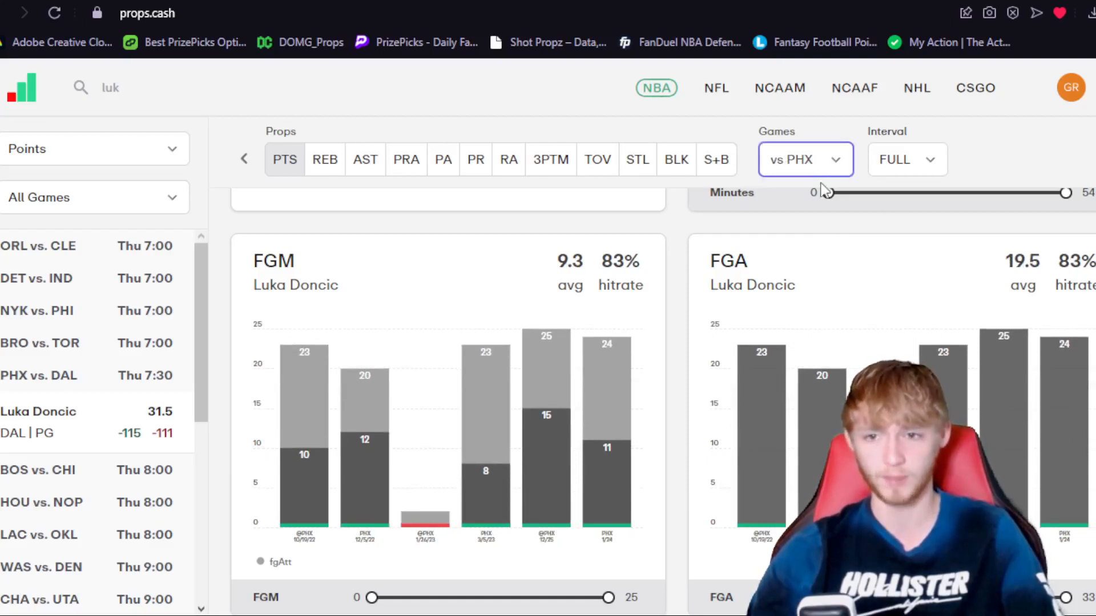
{"action": "left_click", "coordinate": [806, 159]}
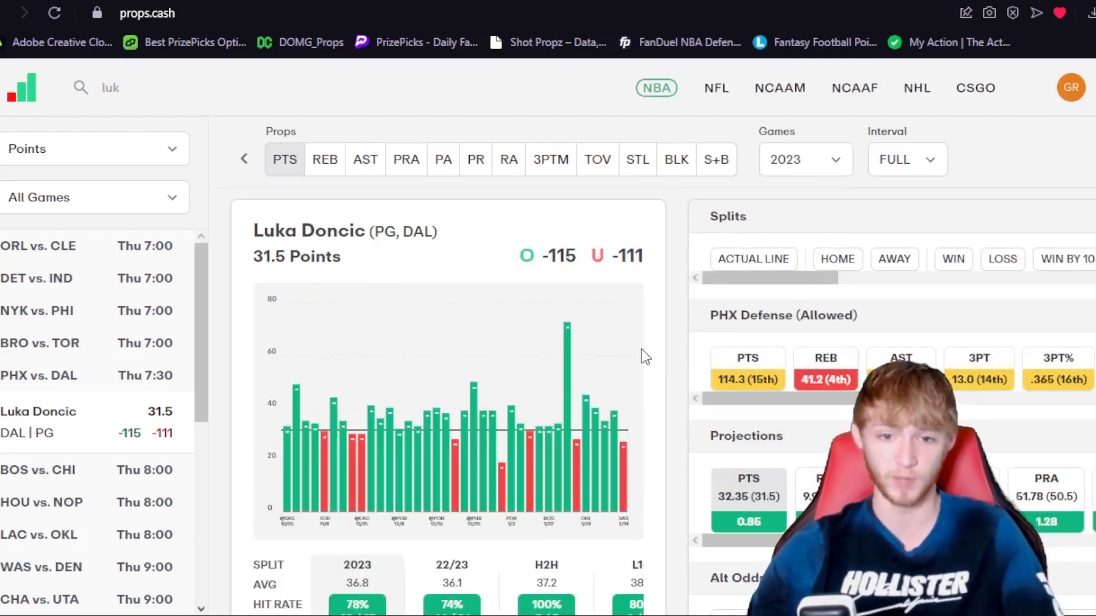
Scroll to the splits and limit Luka Doncic's points chart to Thursday games.
{"action": "scroll", "scroll_direction": "down", "scroll_amount": 3}
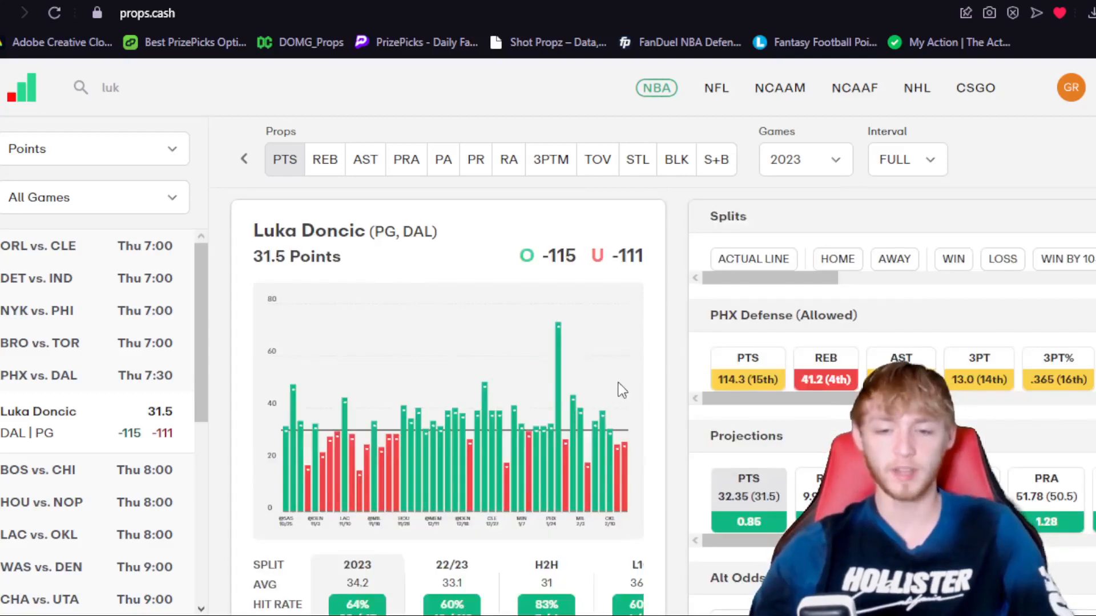
{"action": "scroll", "scroll_direction": "right", "scroll_amount": 3}
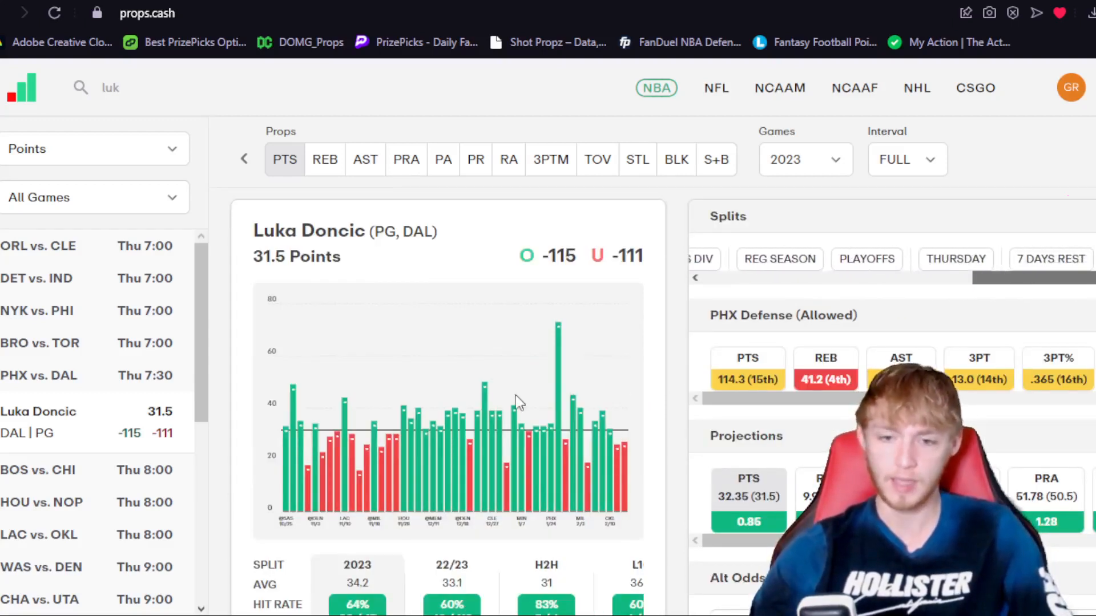
{"action": "scroll", "scroll_direction": "down", "scroll_amount": 3}
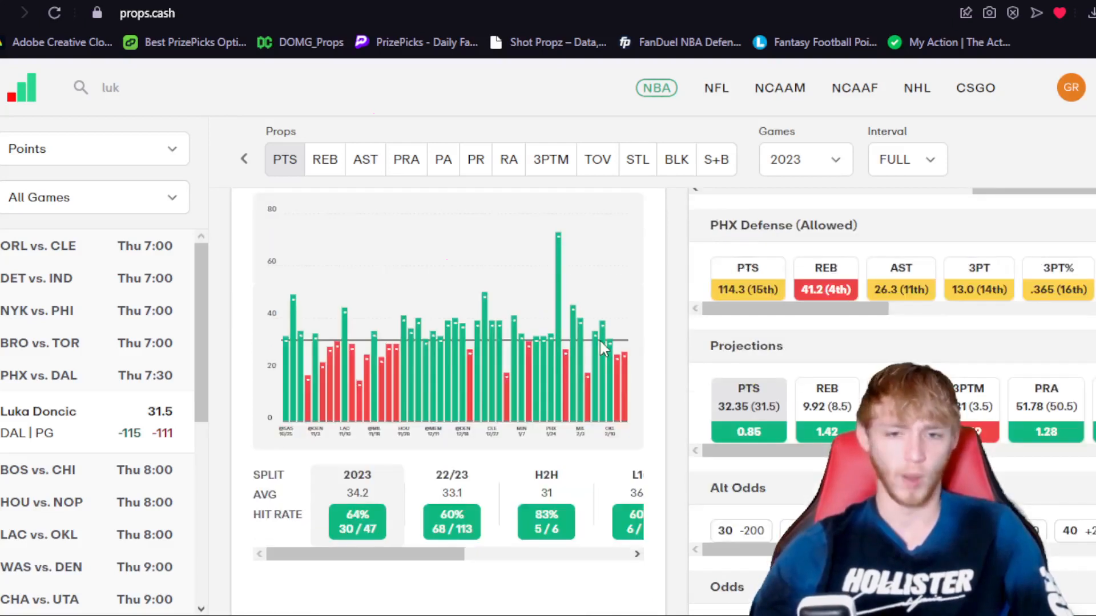
{"action": "left_click", "coordinate": [955, 258]}
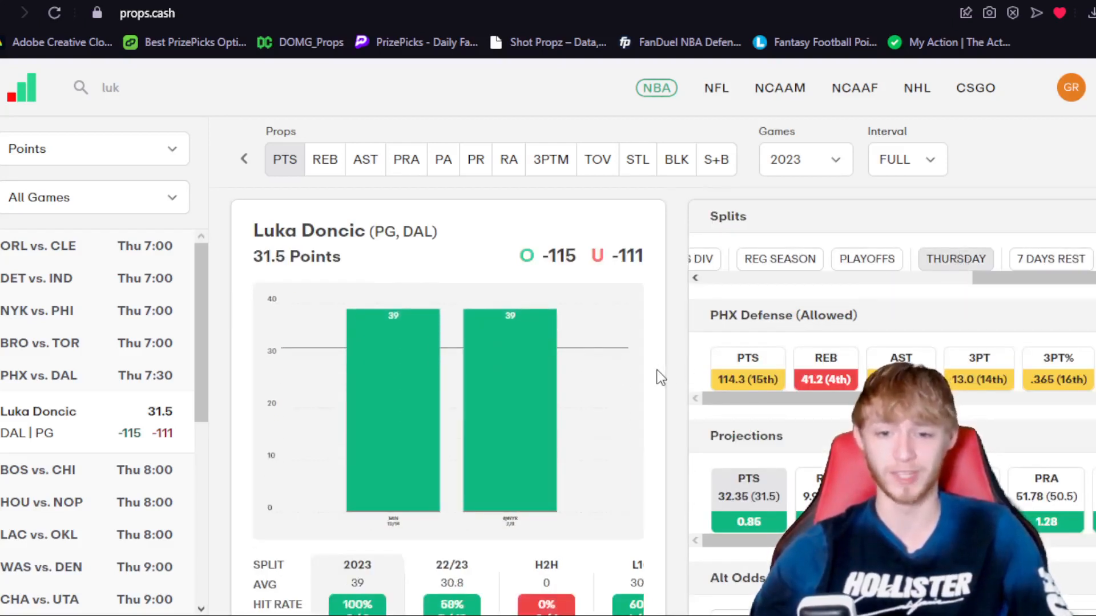
{"action": "mouse_move", "coordinate": [604, 398]}
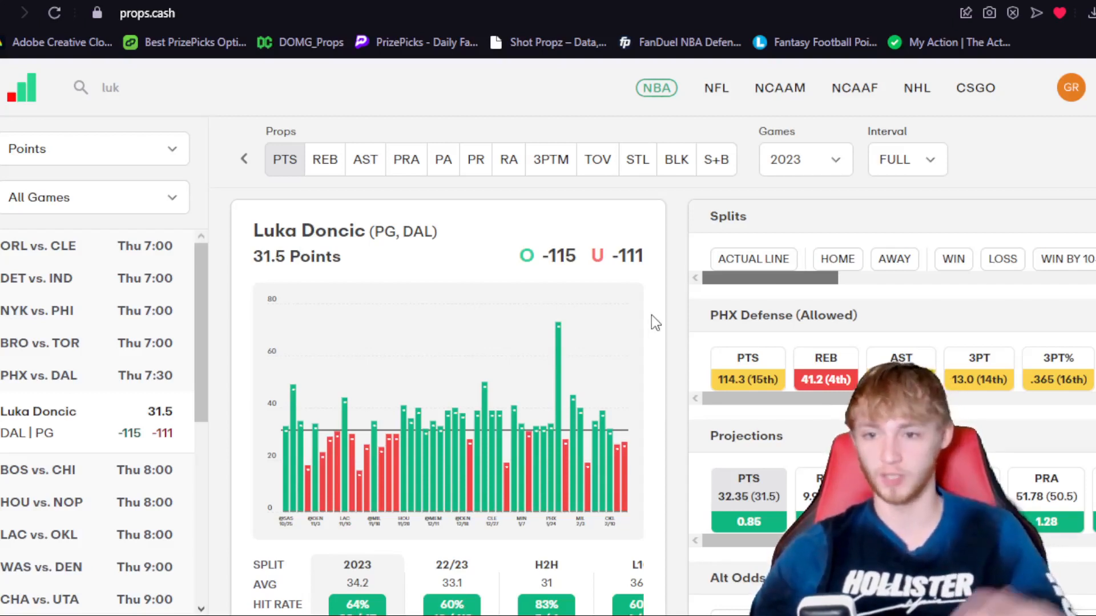
{"action": "mouse_move", "coordinate": [775, 197]}
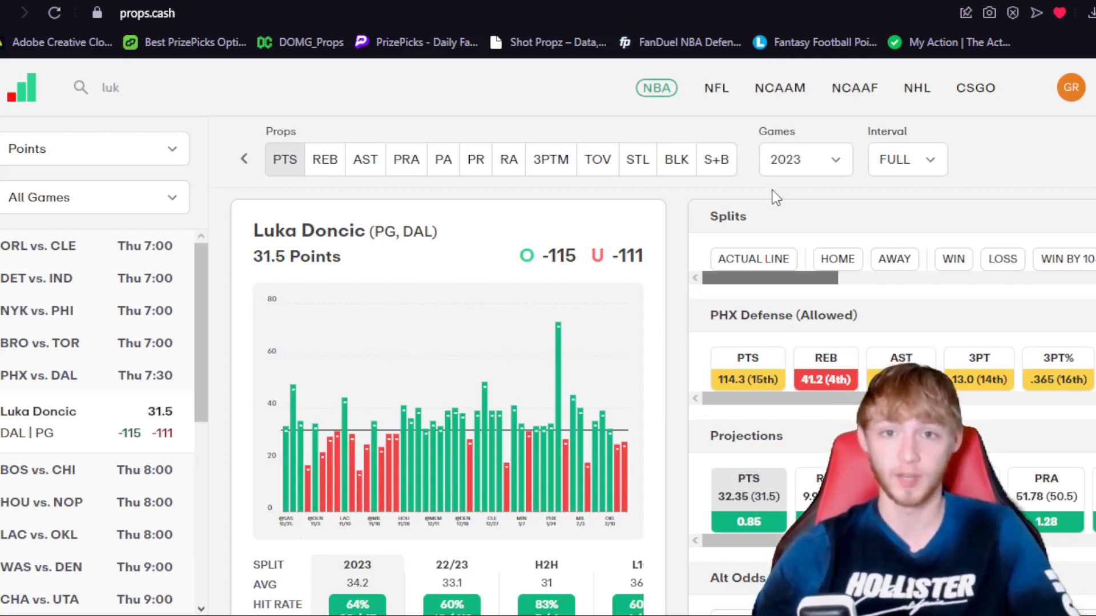
{"action": "mouse_move", "coordinate": [667, 295]}
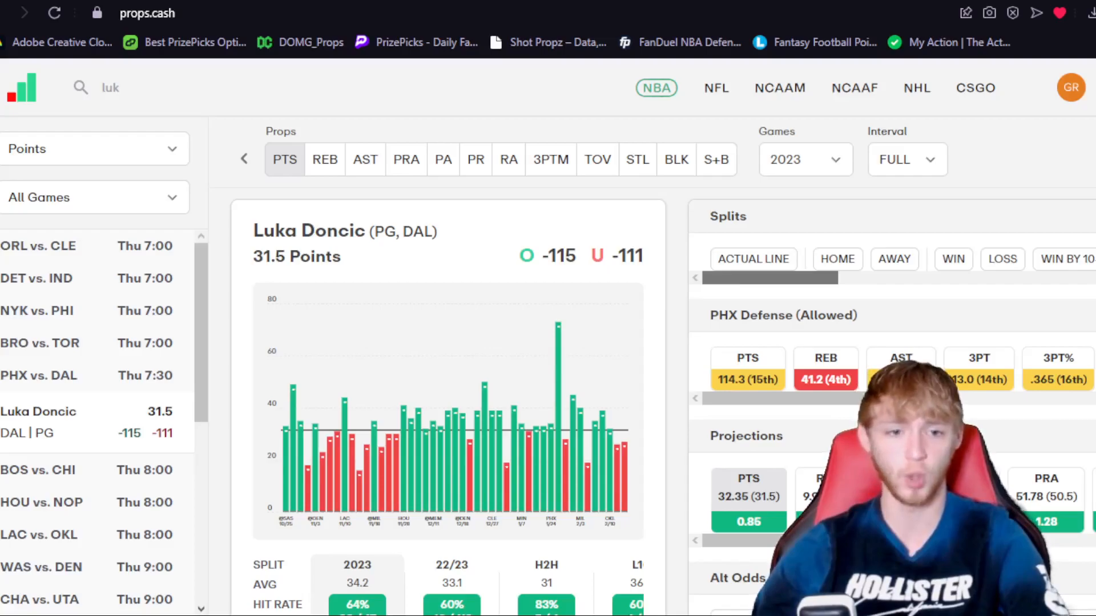
{"action": "mouse_move", "coordinate": [616, 330]}
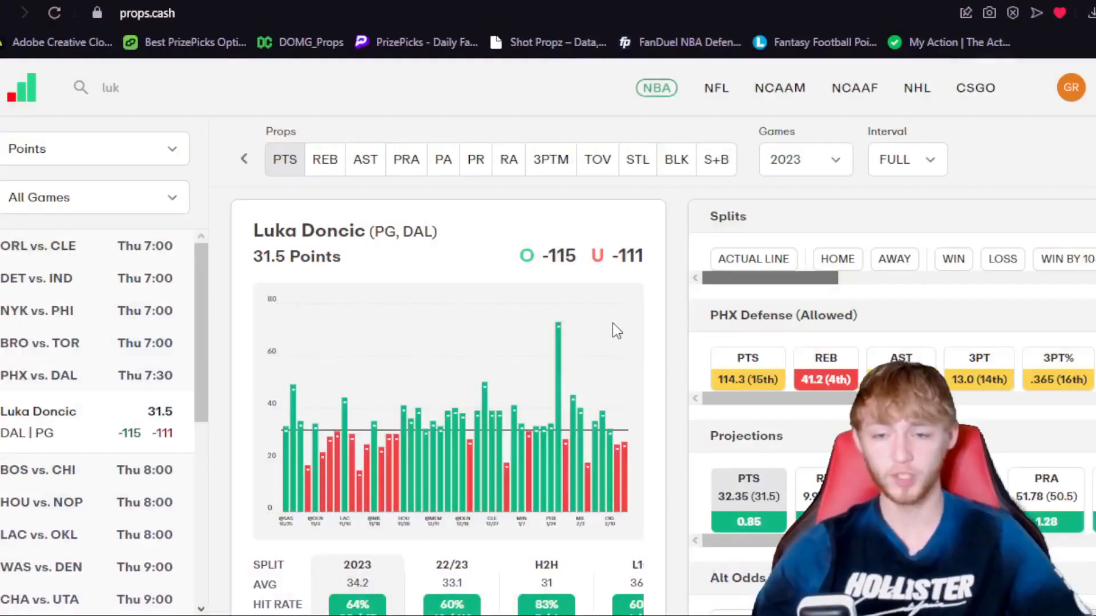
{"action": "mouse_move", "coordinate": [482, 451]}
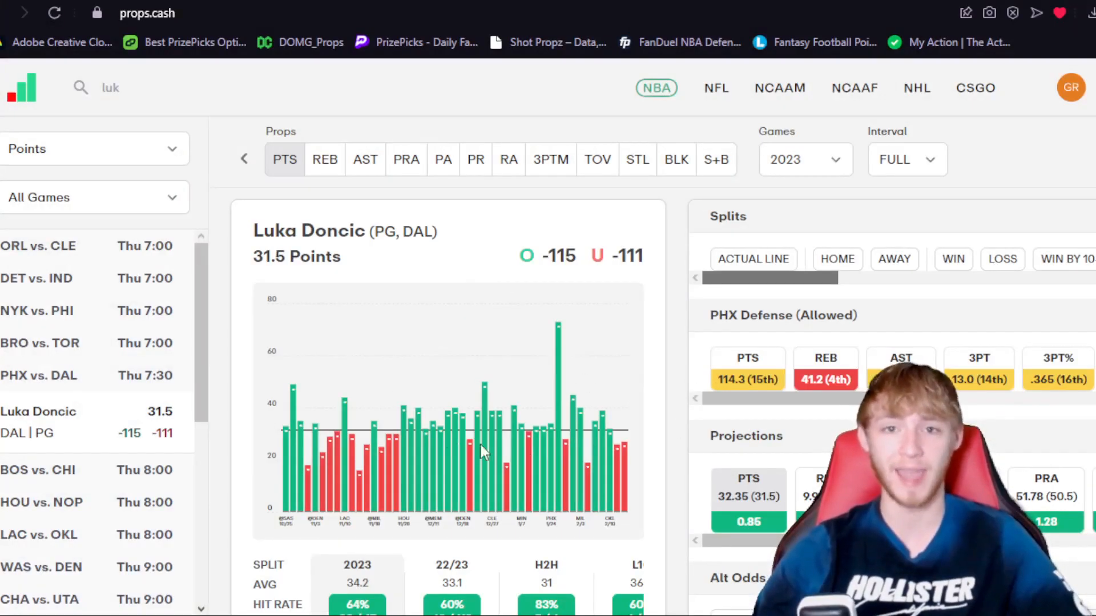
{"action": "mouse_move", "coordinate": [495, 347]}
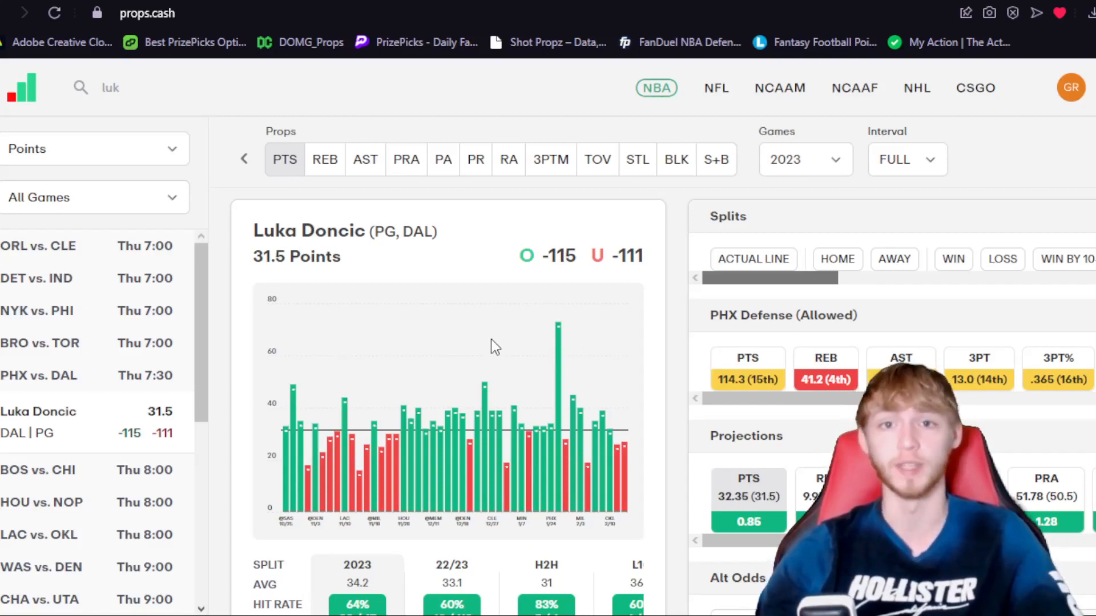
{"action": "mouse_move", "coordinate": [534, 337]}
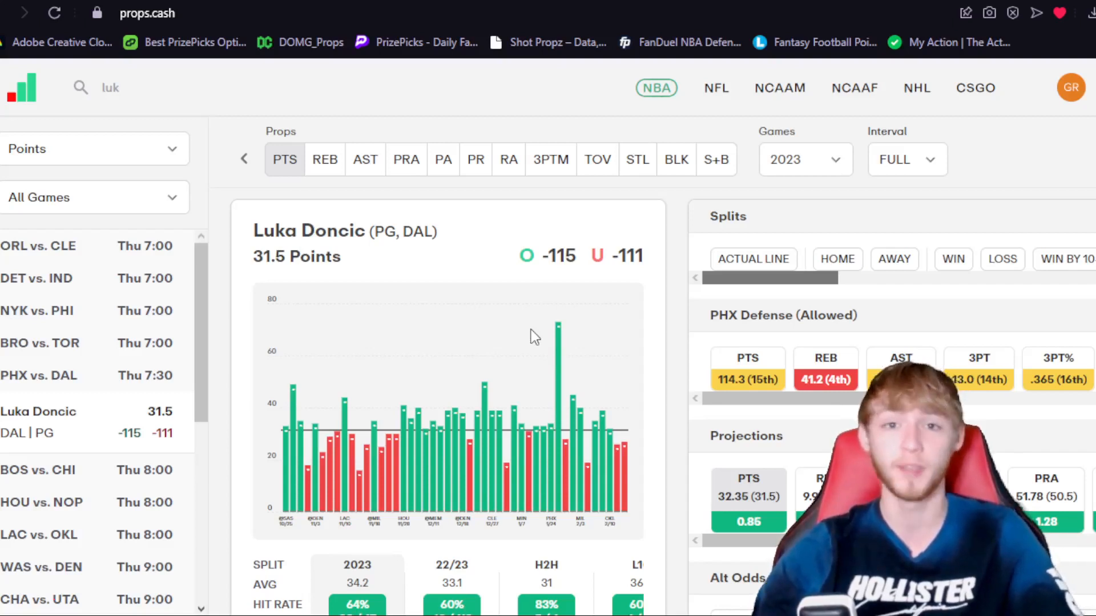
{"action": "mouse_move", "coordinate": [540, 335]}
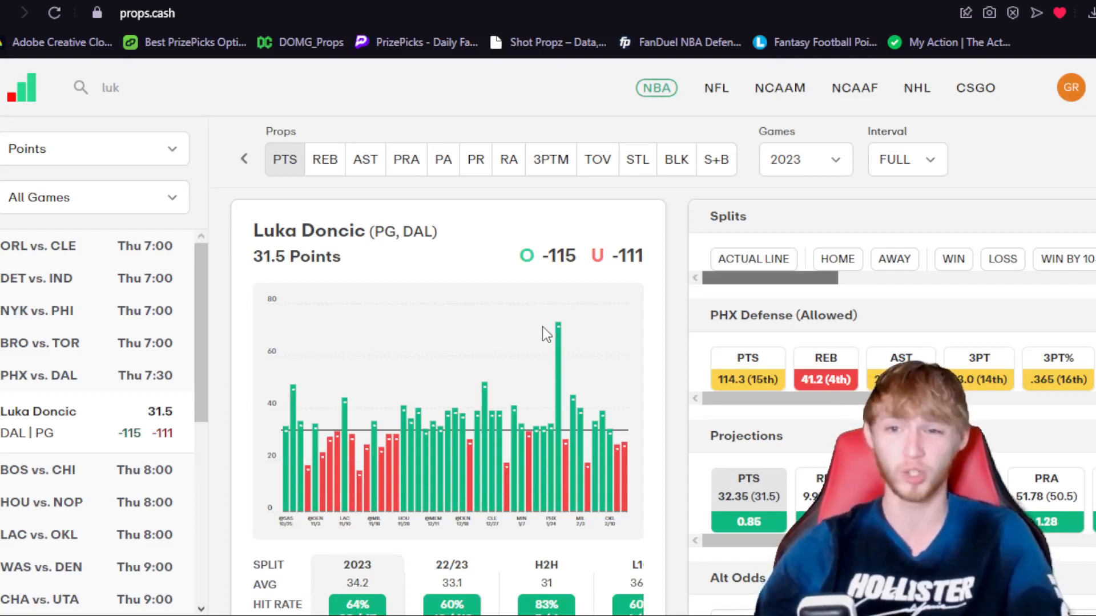
{"action": "mouse_move", "coordinate": [394, 371]}
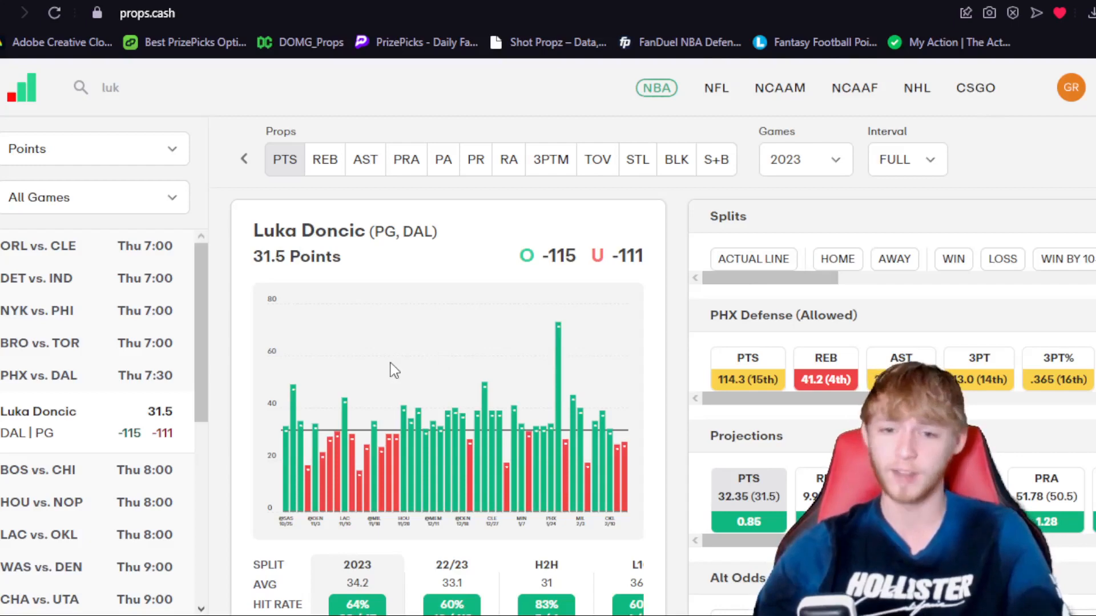
{"action": "mouse_move", "coordinate": [500, 340]}
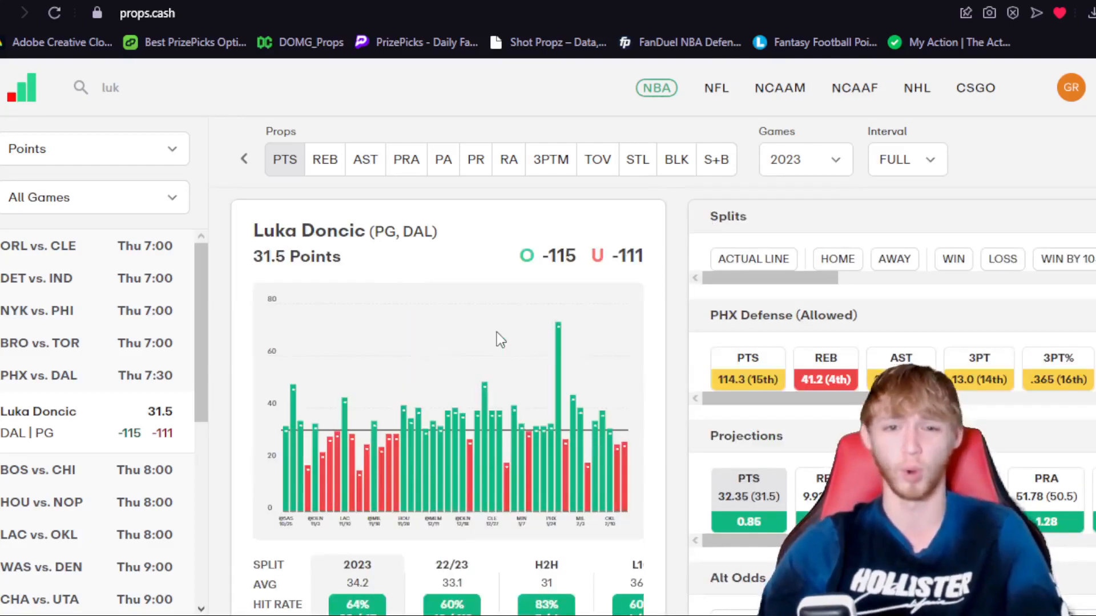
{"action": "mouse_move", "coordinate": [760, 281]}
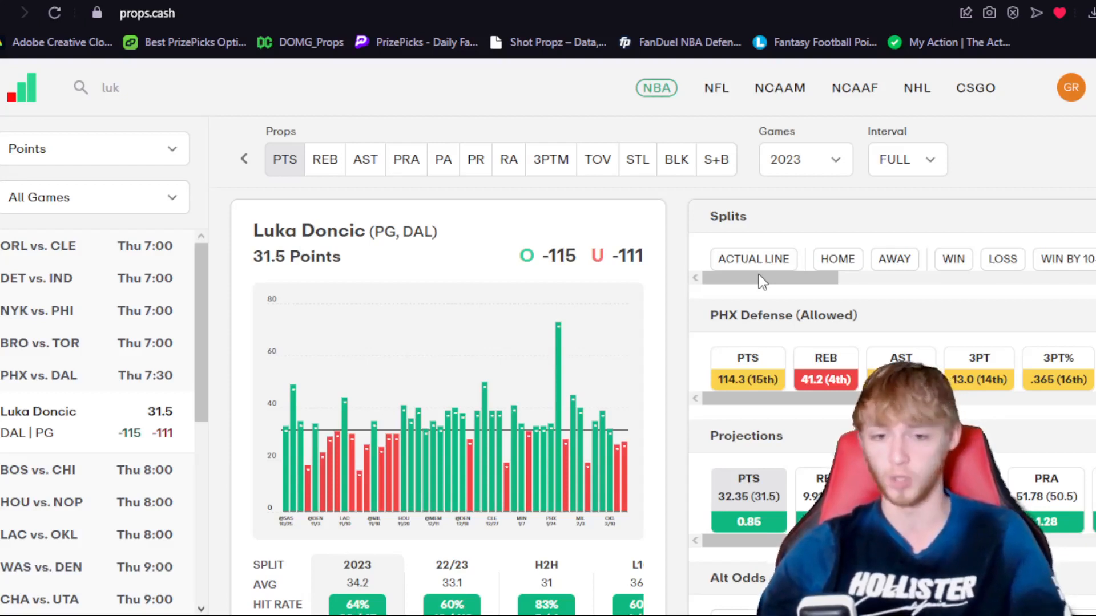
{"action": "mouse_move", "coordinate": [552, 293]}
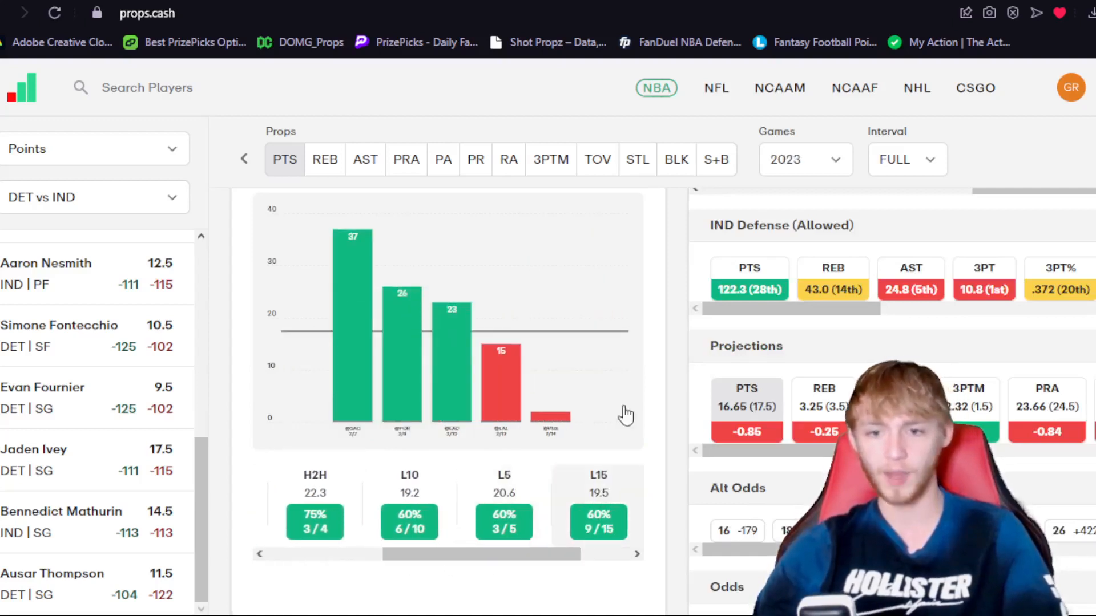
Apply the Minutes >= 28 and C. Cunningham 'With' filters on Jaden Ivey's page.
{"action": "left_click", "coordinate": [35, 449]}
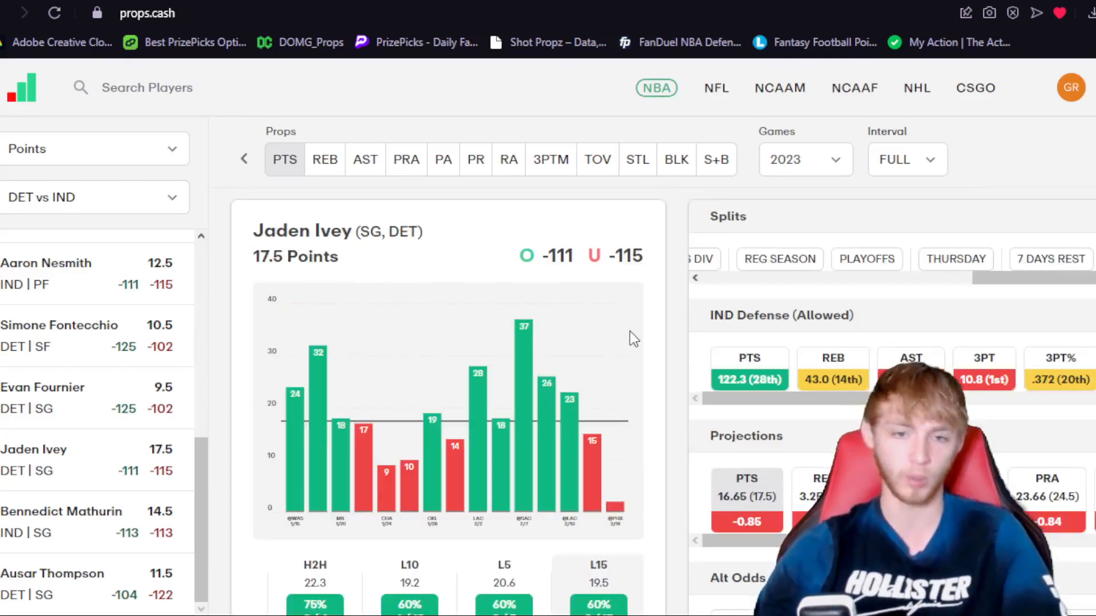
{"action": "scroll", "scroll_direction": "down", "scroll_amount": 3}
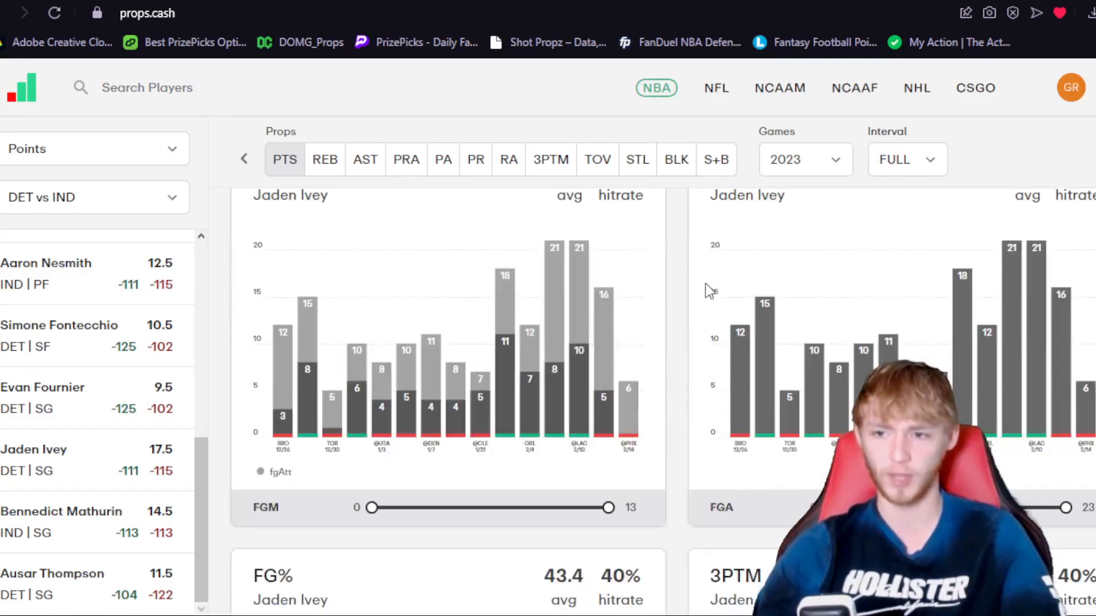
{"action": "mouse_move", "coordinate": [1067, 308]}
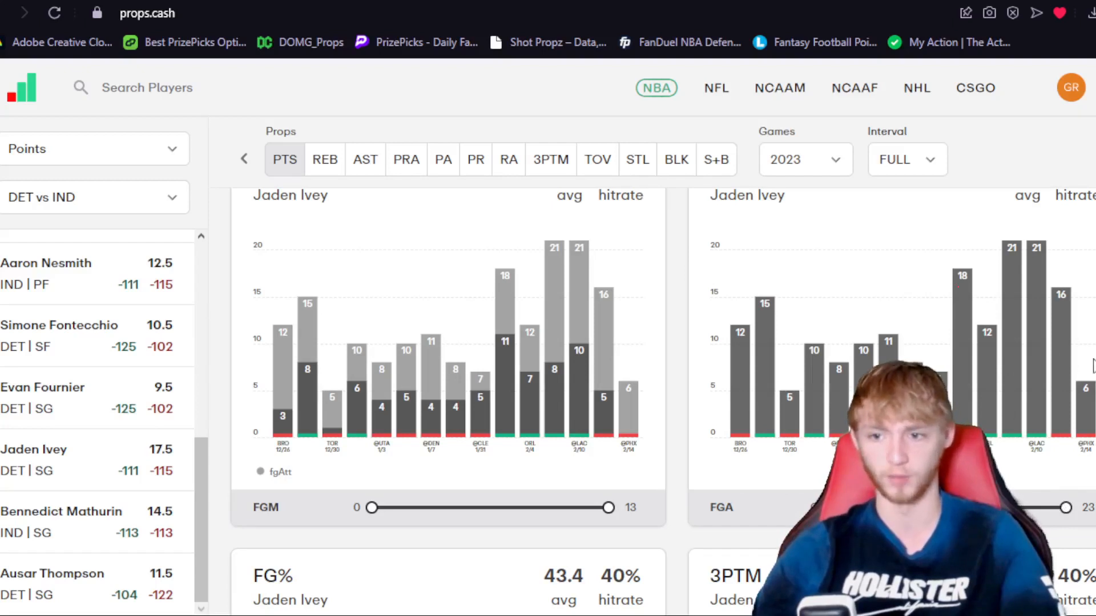
{"action": "scroll", "scroll_direction": "down", "scroll_amount": 3}
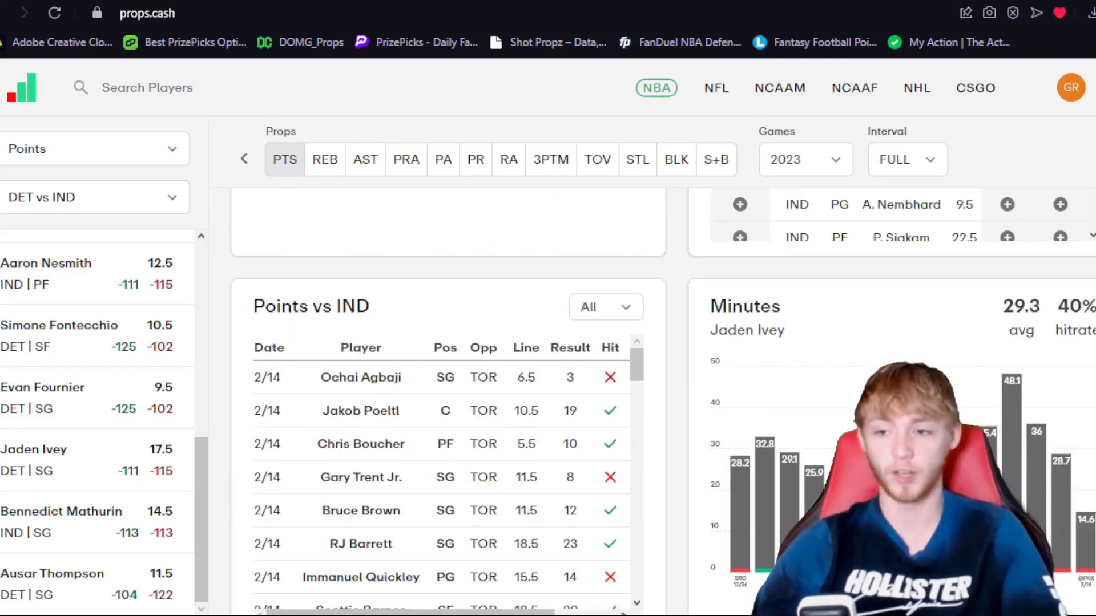
{"action": "scroll", "scroll_direction": "down", "scroll_amount": 3}
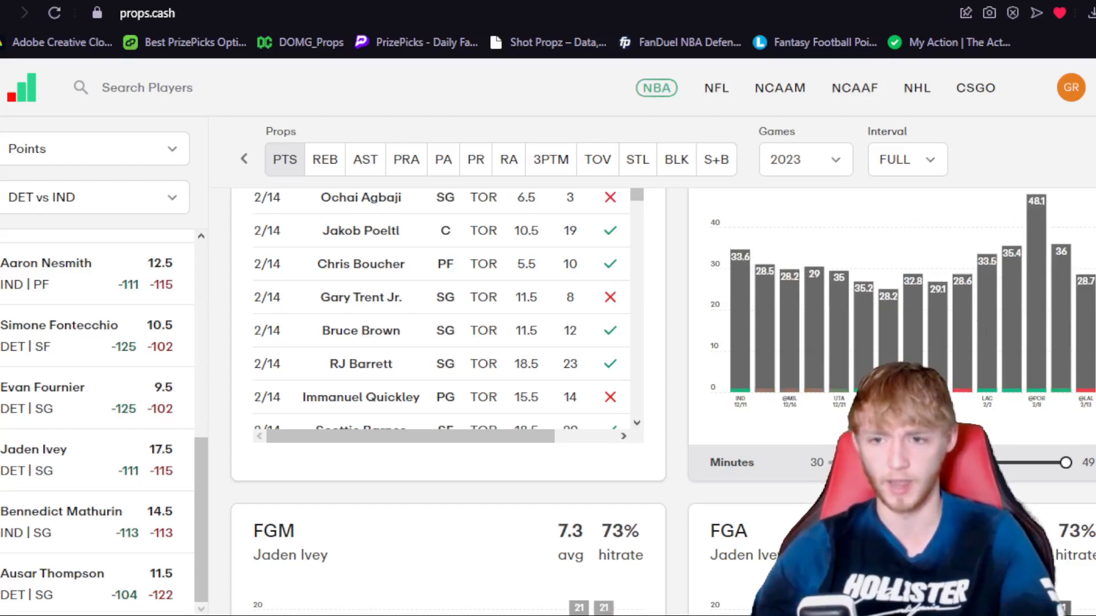
{"action": "scroll", "scroll_direction": "down", "scroll_amount": 3}
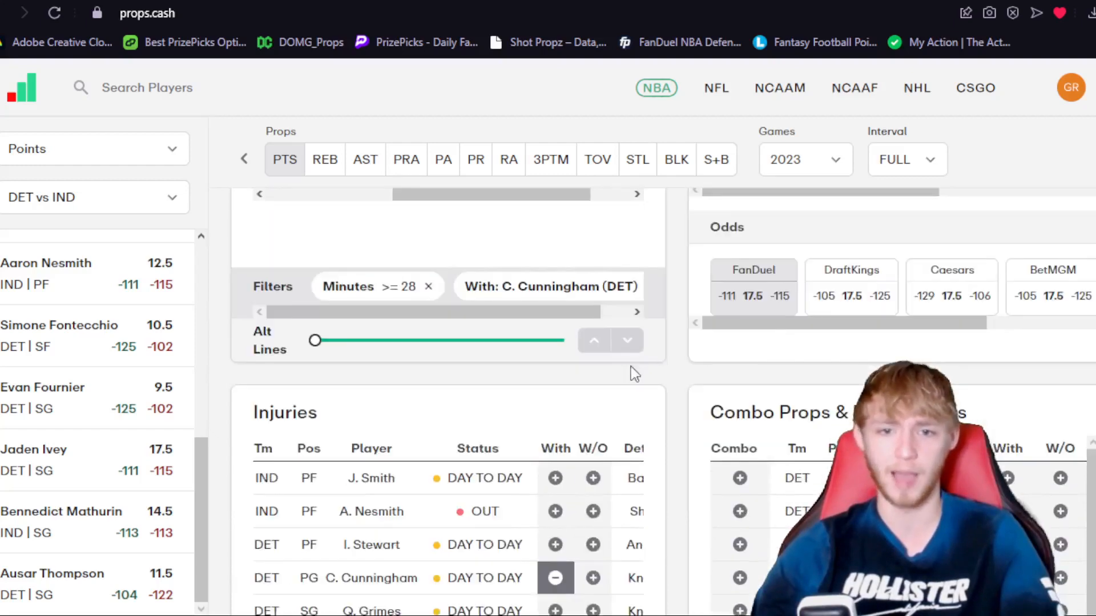
{"action": "scroll", "scroll_direction": "up", "scroll_amount": 3}
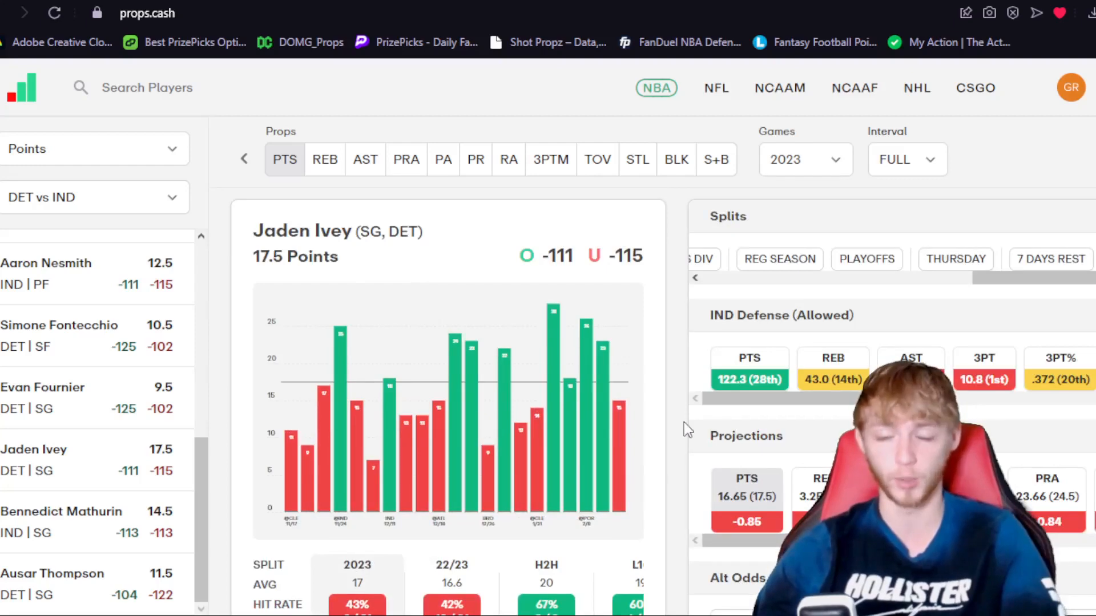
Switch Jaden Ivey's Games range from Last 10 to 2023 and browse his stat charts.
{"action": "scroll", "scroll_direction": "down", "scroll_amount": 3}
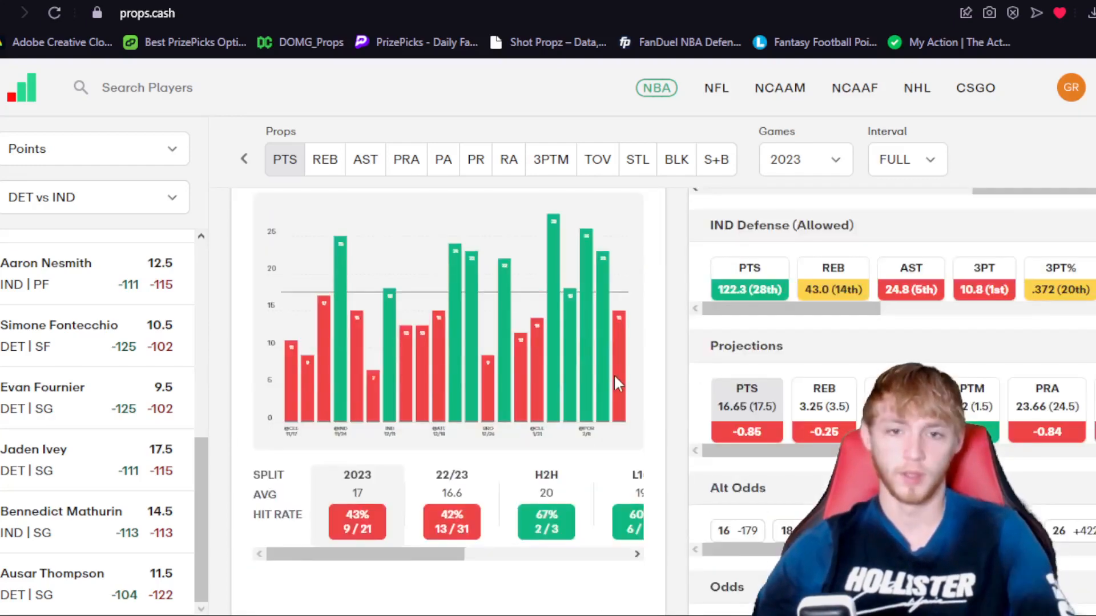
{"action": "scroll", "scroll_direction": "down", "scroll_amount": 3}
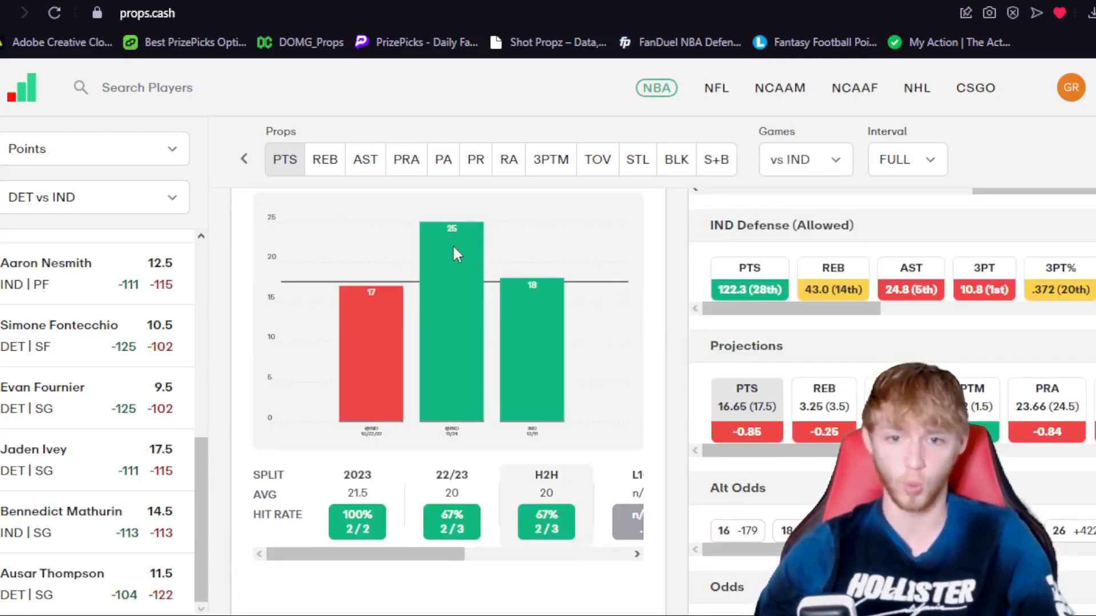
{"action": "scroll", "scroll_direction": "down", "scroll_amount": 3}
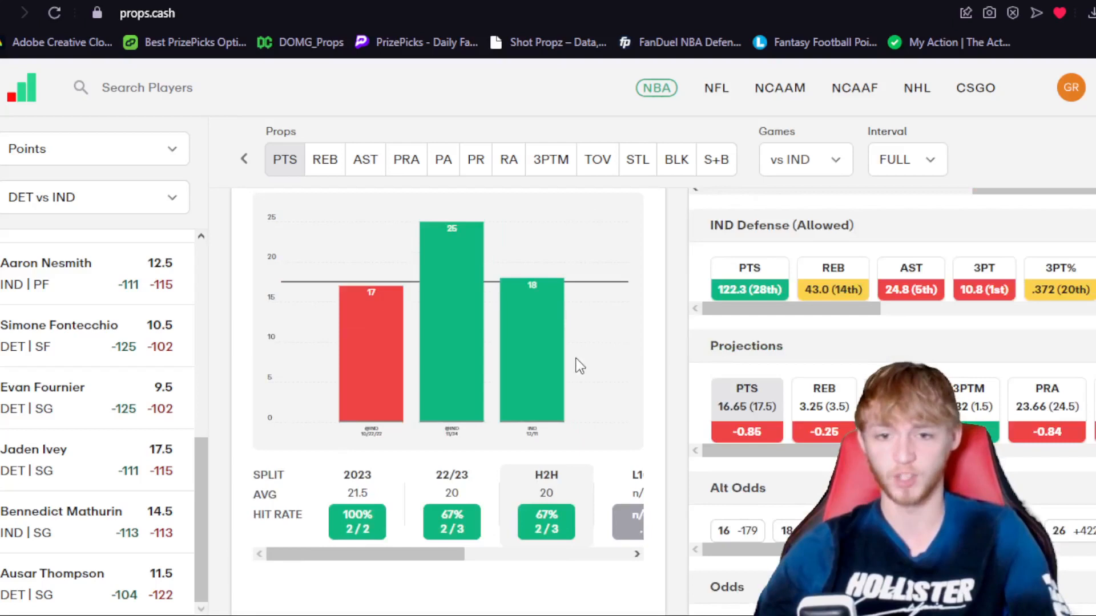
{"action": "left_click", "coordinate": [804, 159]}
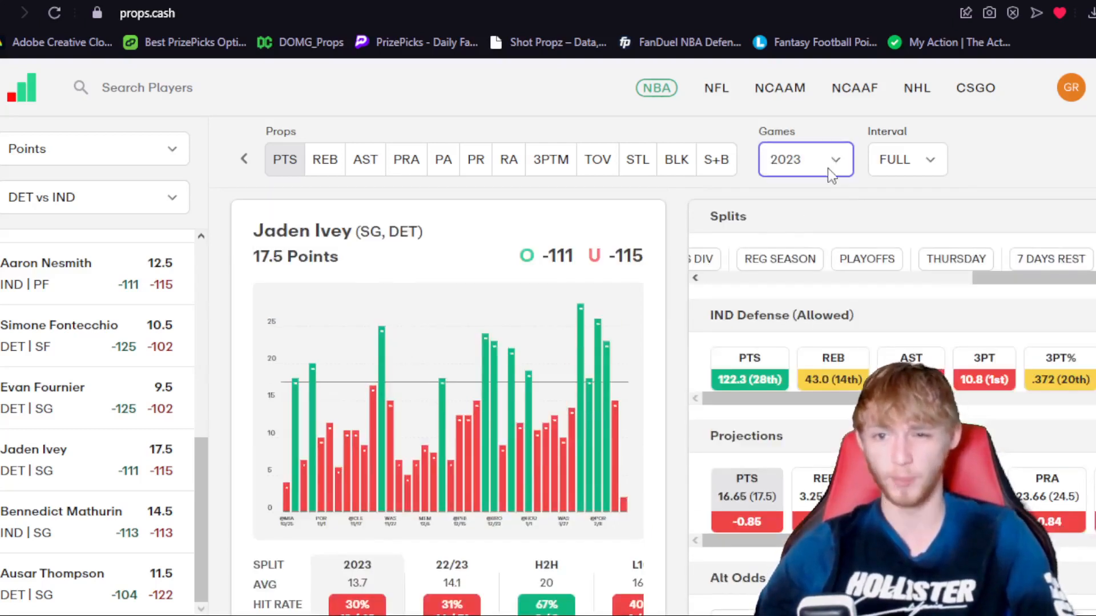
{"action": "left_click", "coordinate": [803, 160]}
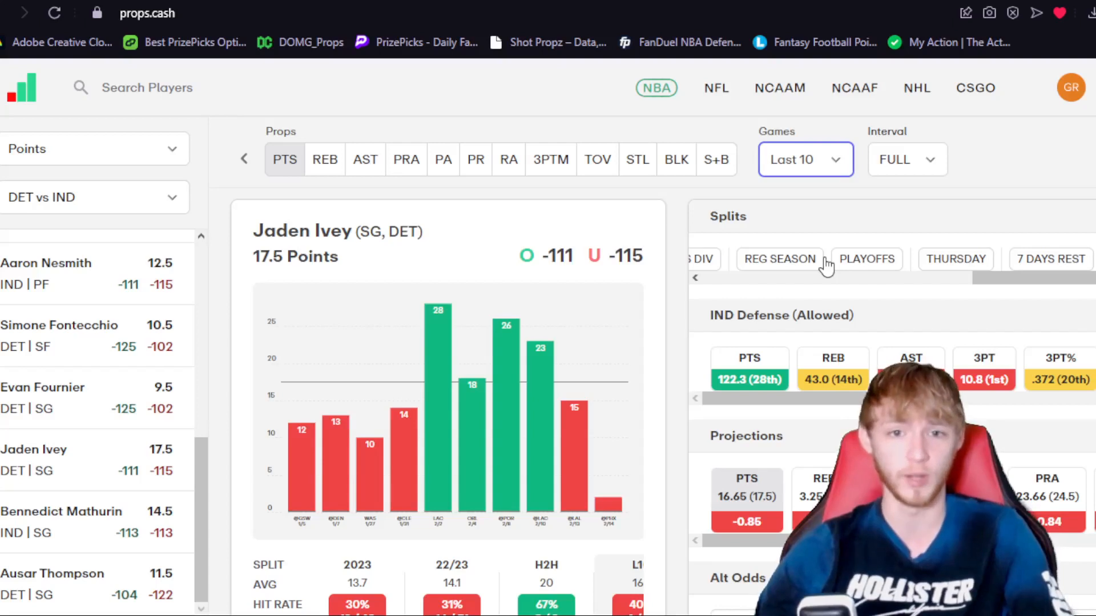
{"action": "mouse_move", "coordinate": [803, 262]}
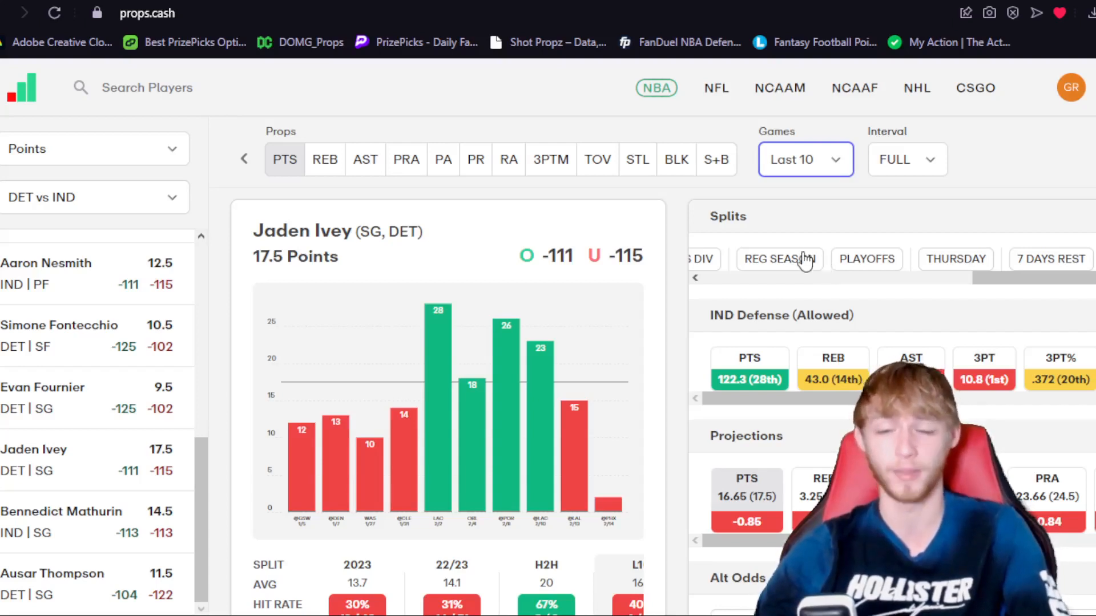
{"action": "mouse_move", "coordinate": [673, 284]}
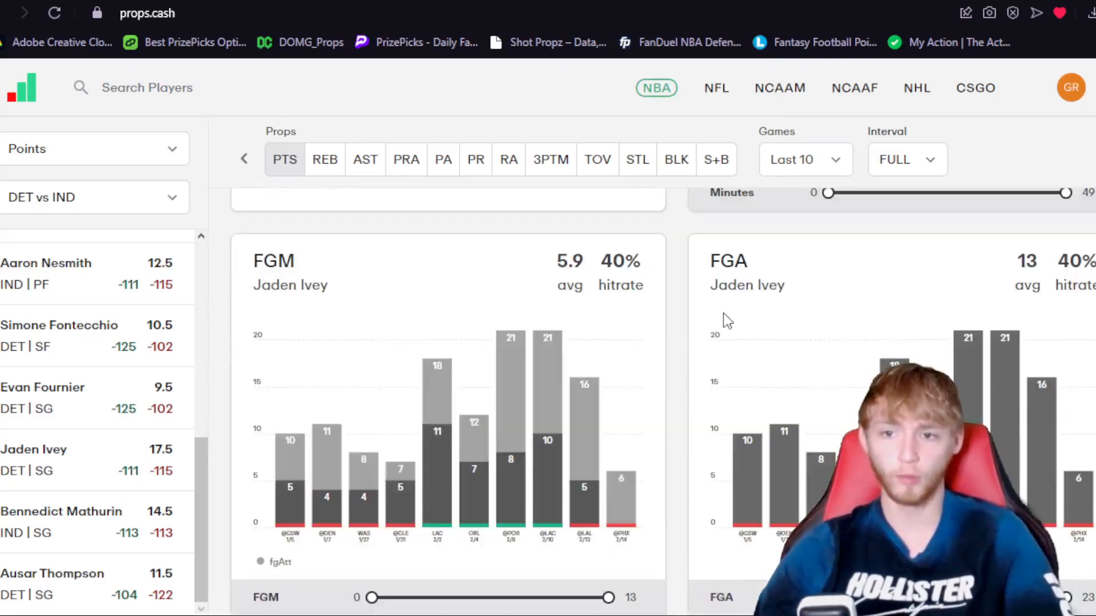
{"action": "scroll", "scroll_direction": "down", "scroll_amount": 3}
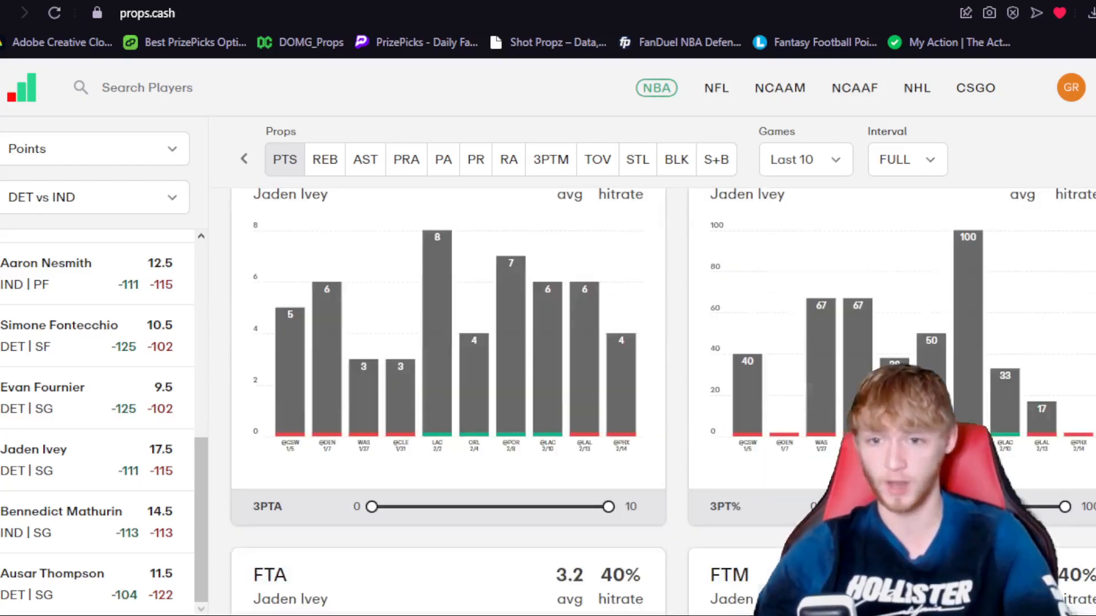
{"action": "scroll", "scroll_direction": "down", "scroll_amount": 3}
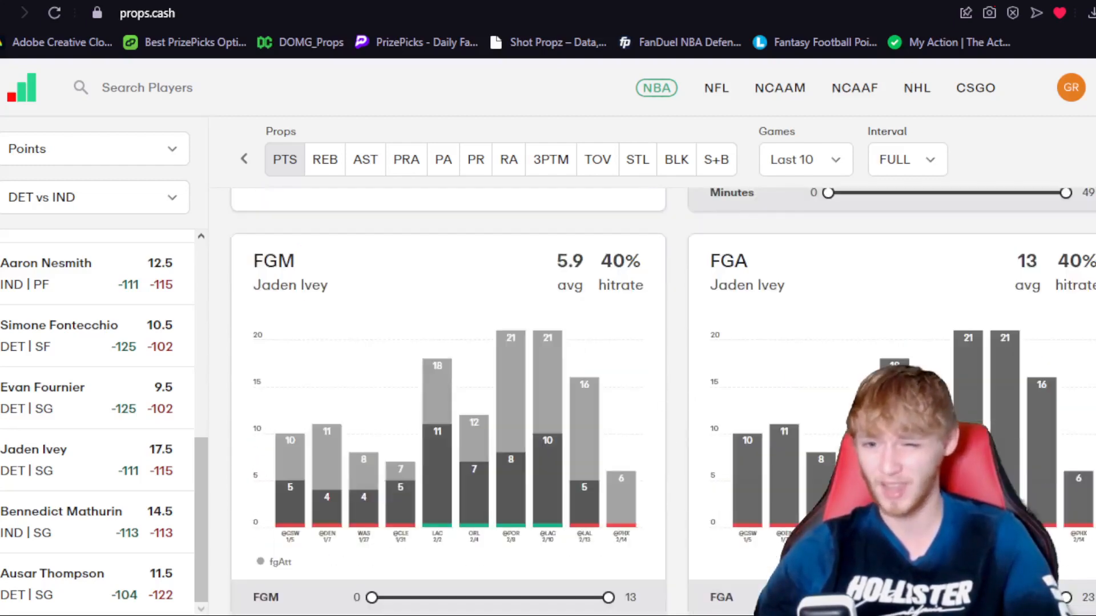
{"action": "scroll", "scroll_direction": "down", "scroll_amount": 3}
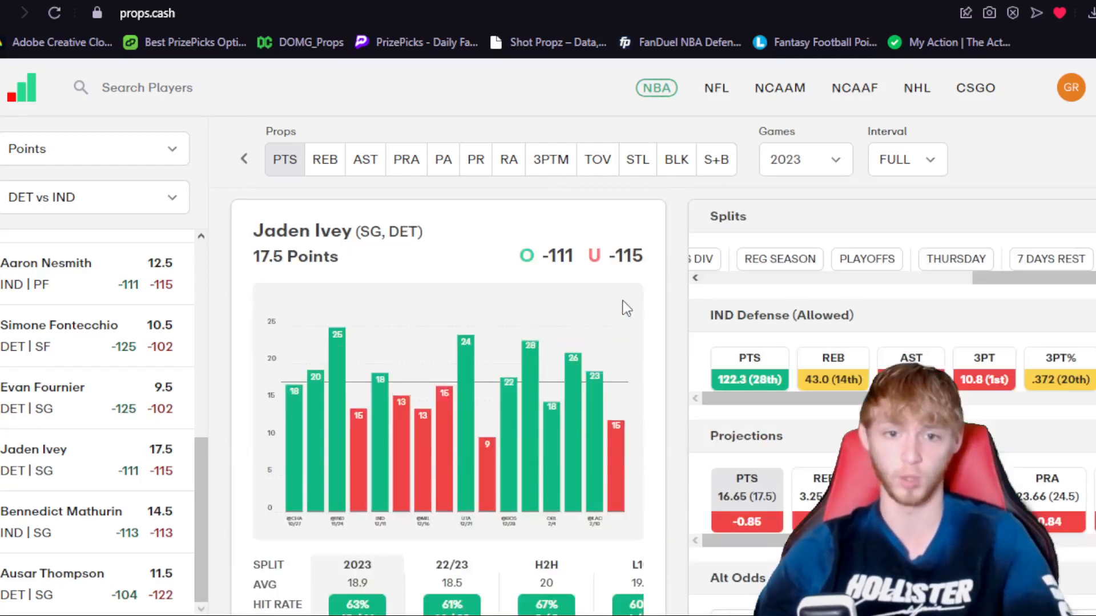
Scroll to Jaden Ivey's stat sliders and add an FG% filter.
{"action": "scroll", "scroll_direction": "down", "scroll_amount": 3}
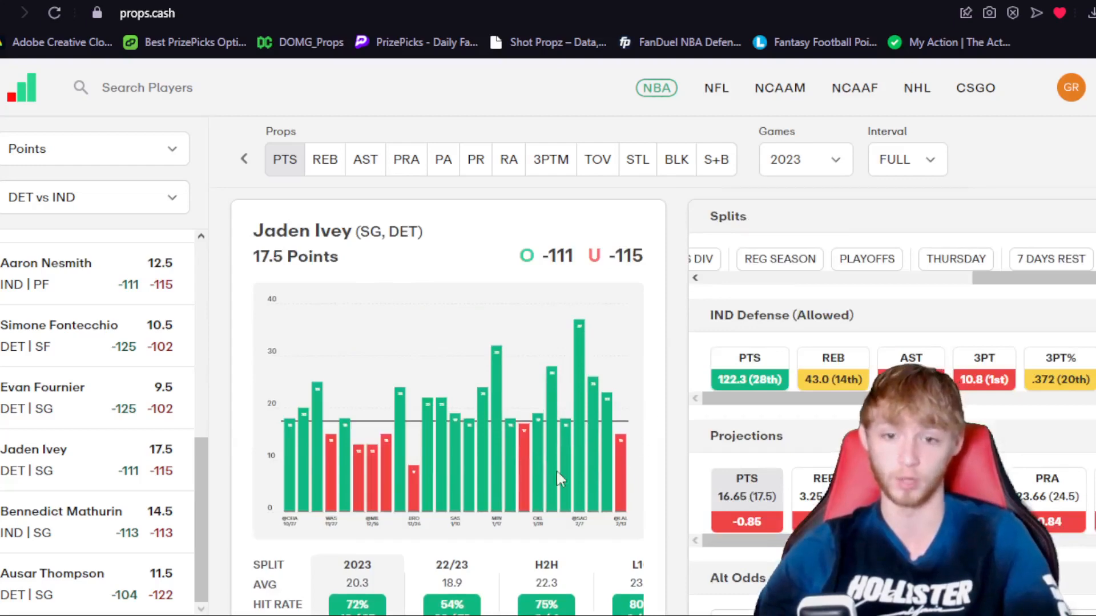
{"action": "mouse_move", "coordinate": [647, 319]}
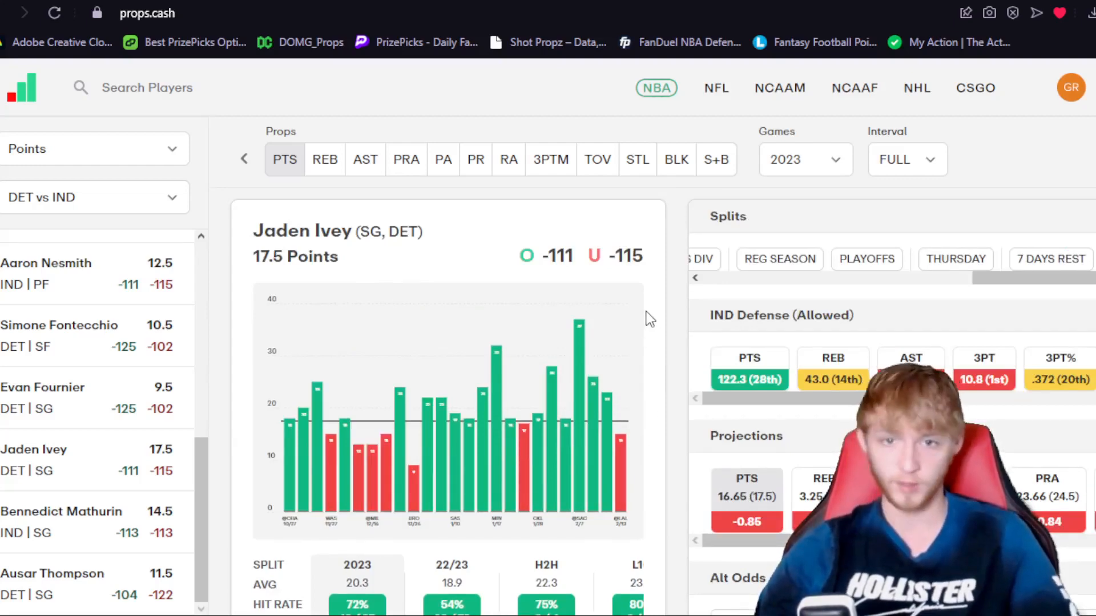
{"action": "scroll", "scroll_direction": "down", "scroll_amount": 3}
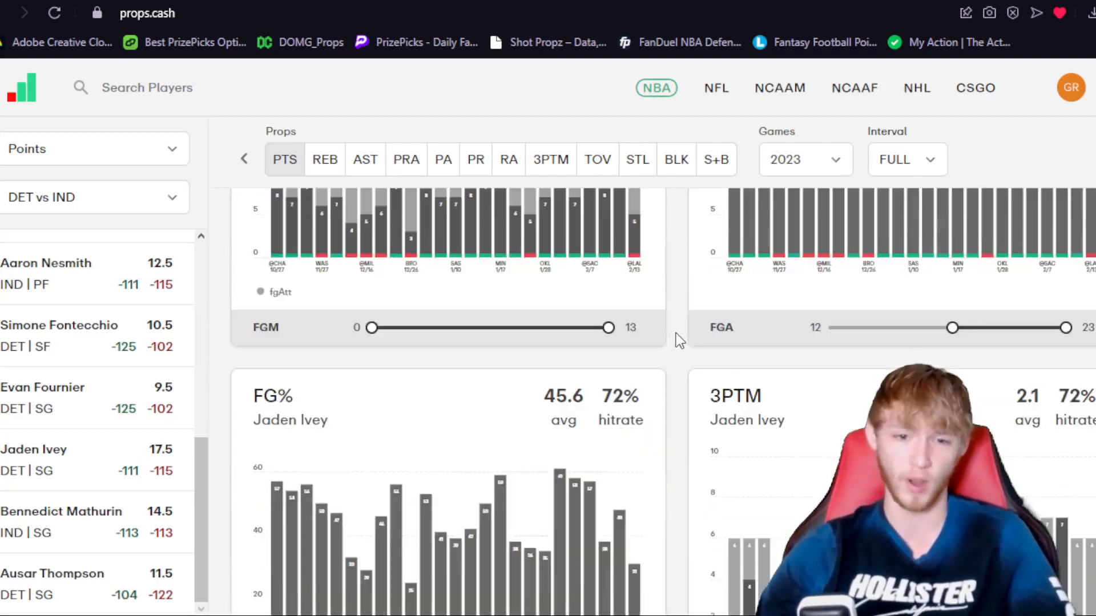
{"action": "scroll", "scroll_direction": "down", "scroll_amount": 3}
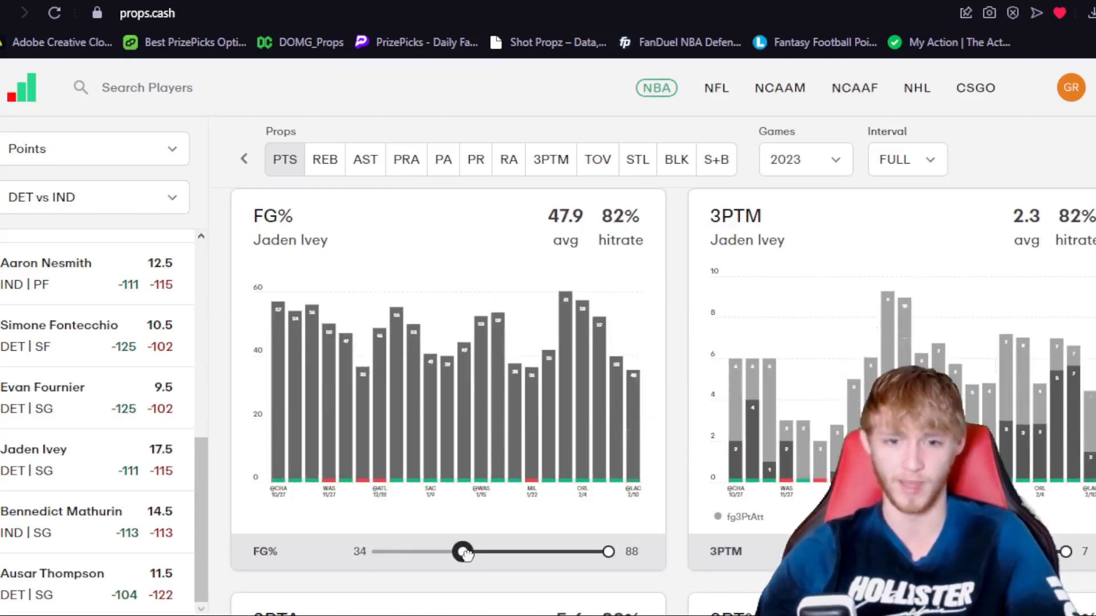
{"action": "scroll", "scroll_direction": "down", "scroll_amount": 3}
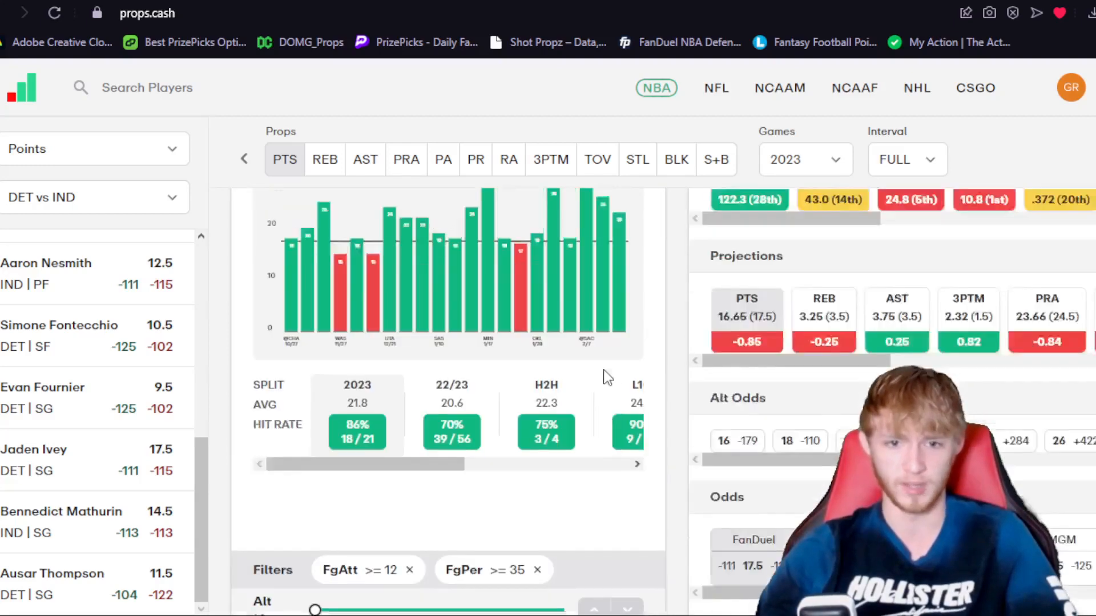
{"action": "left_click", "coordinate": [34, 449]}
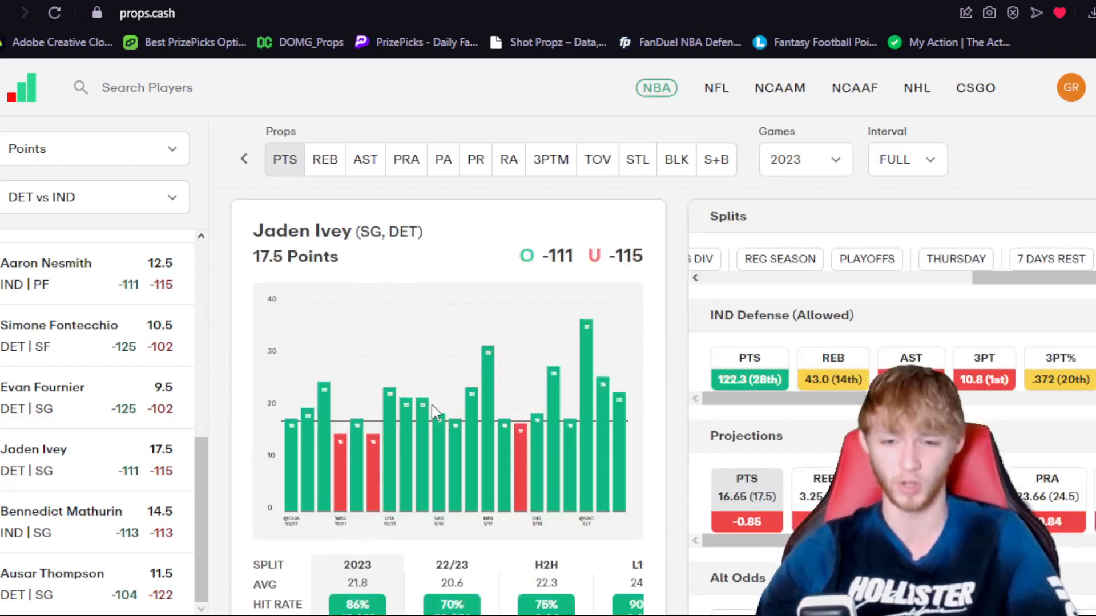
{"action": "mouse_move", "coordinate": [624, 356]}
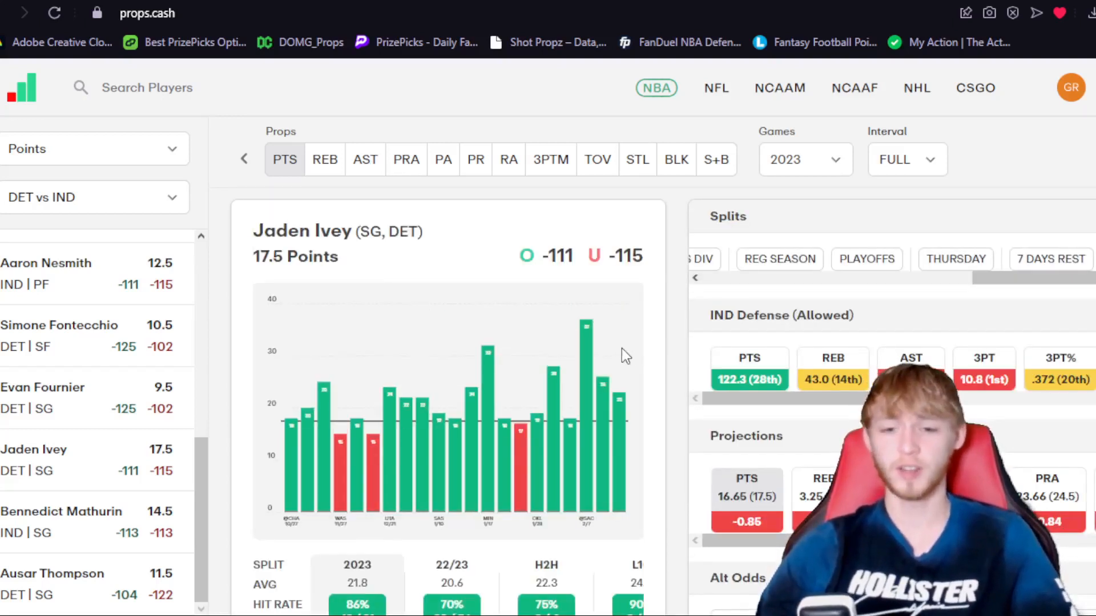
Remove the FgPer and FgAtt filter chips, showing every 2023 game at 40%.
{"action": "scroll", "scroll_direction": "down", "scroll_amount": 3}
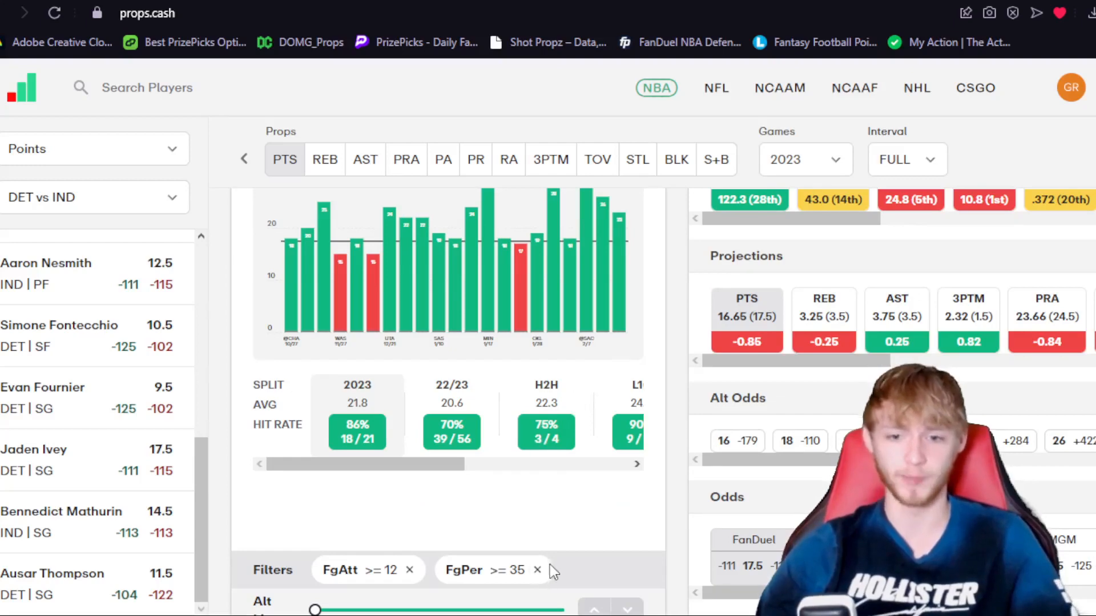
{"action": "left_click", "coordinate": [34, 448]}
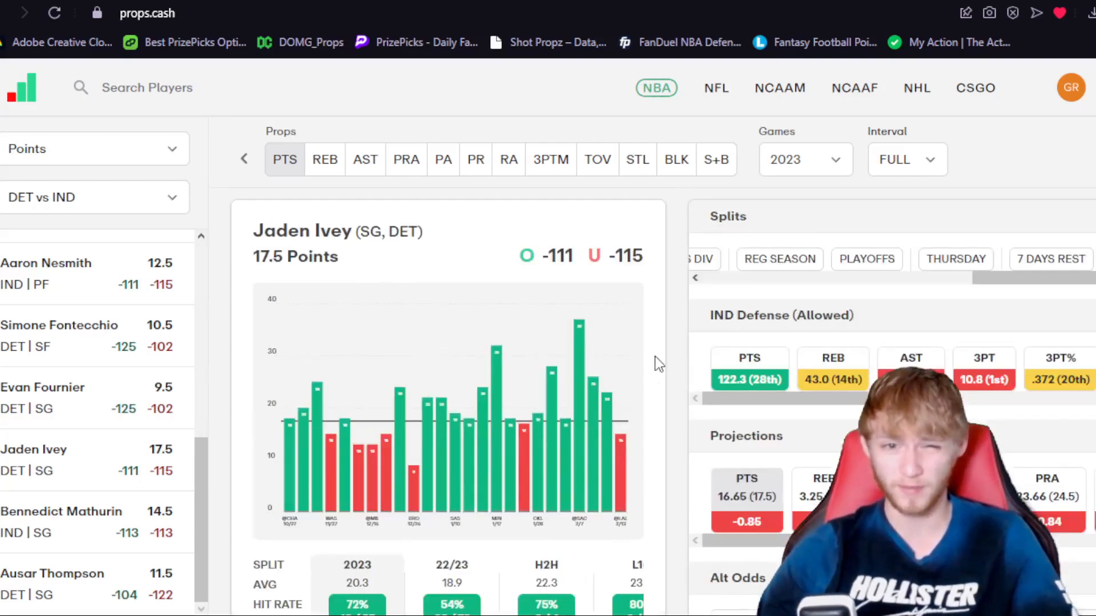
{"action": "scroll", "scroll_direction": "down", "scroll_amount": 3}
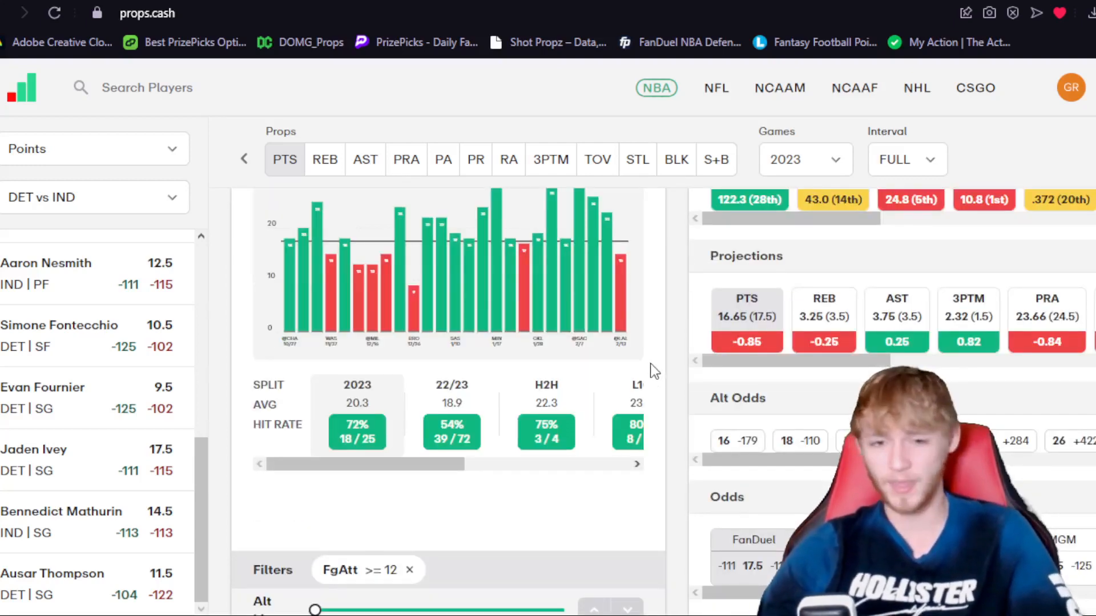
{"action": "left_click", "coordinate": [410, 570]}
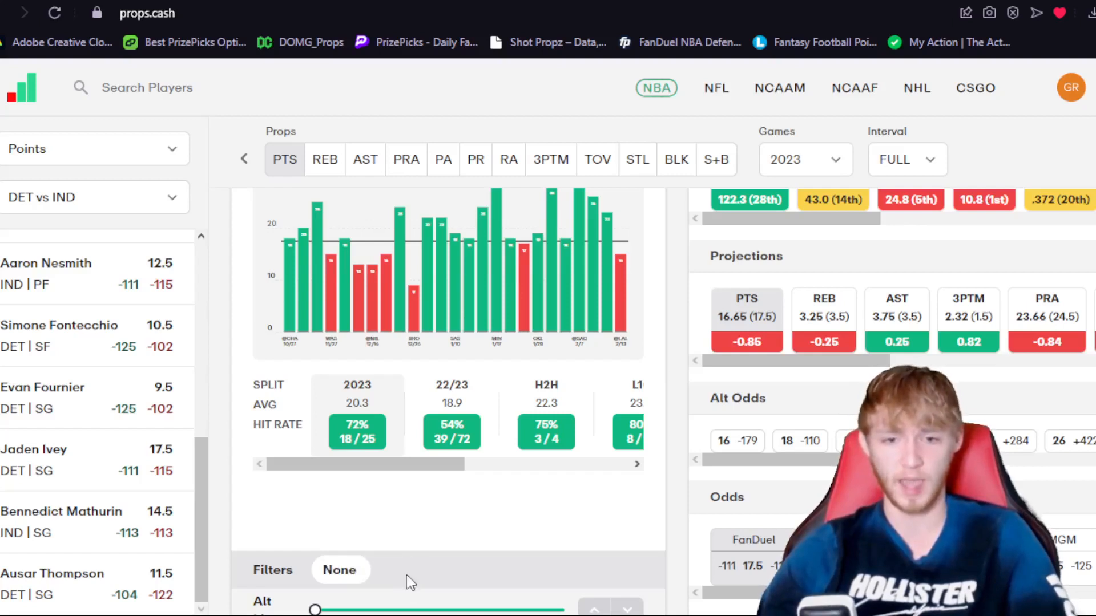
{"action": "left_click", "coordinate": [49, 448]}
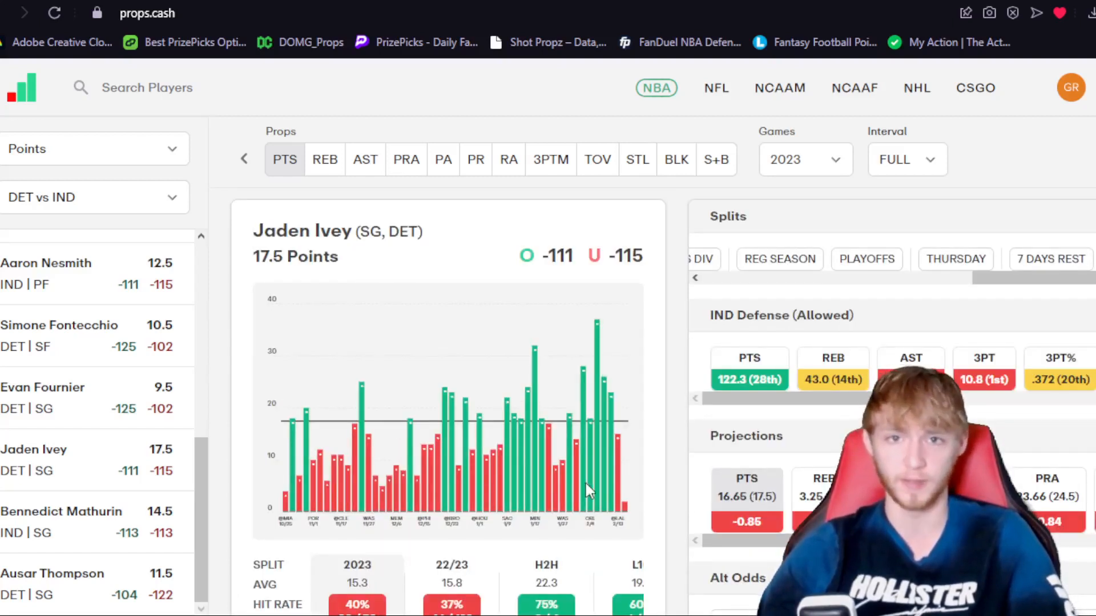
{"action": "mouse_move", "coordinate": [650, 389]}
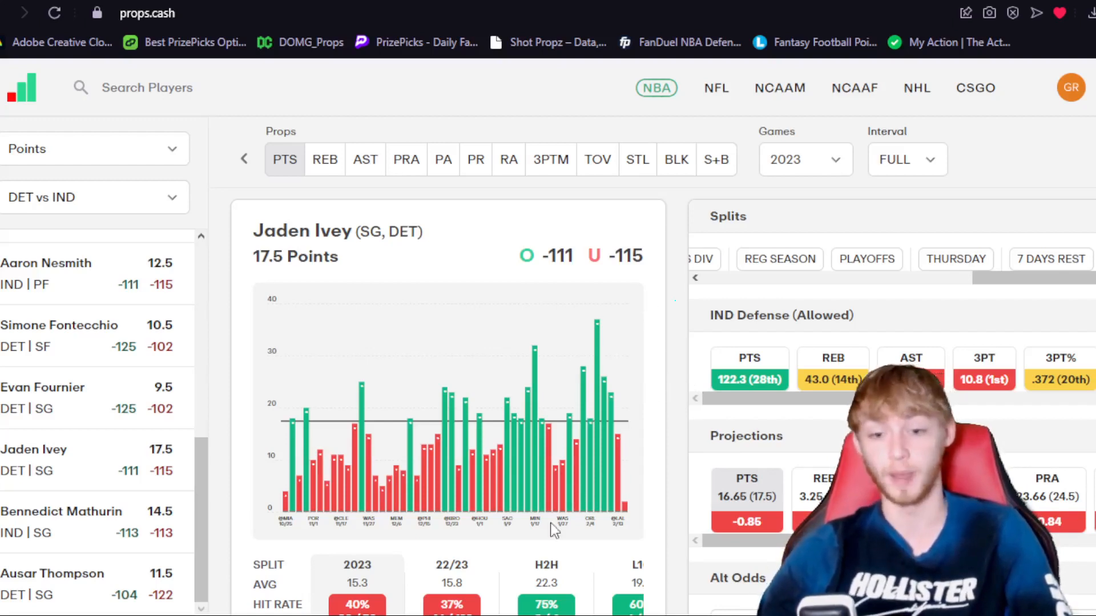
Limit Jaden Ivey's points chart to games against Indiana.
{"action": "left_click", "coordinate": [804, 159]}
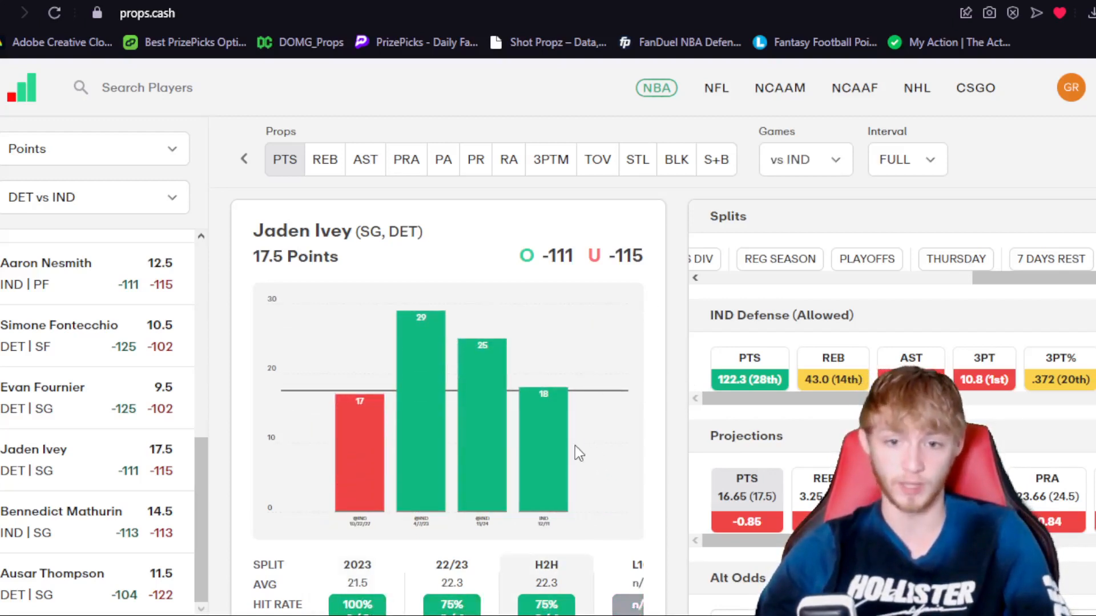
{"action": "mouse_move", "coordinate": [416, 402]}
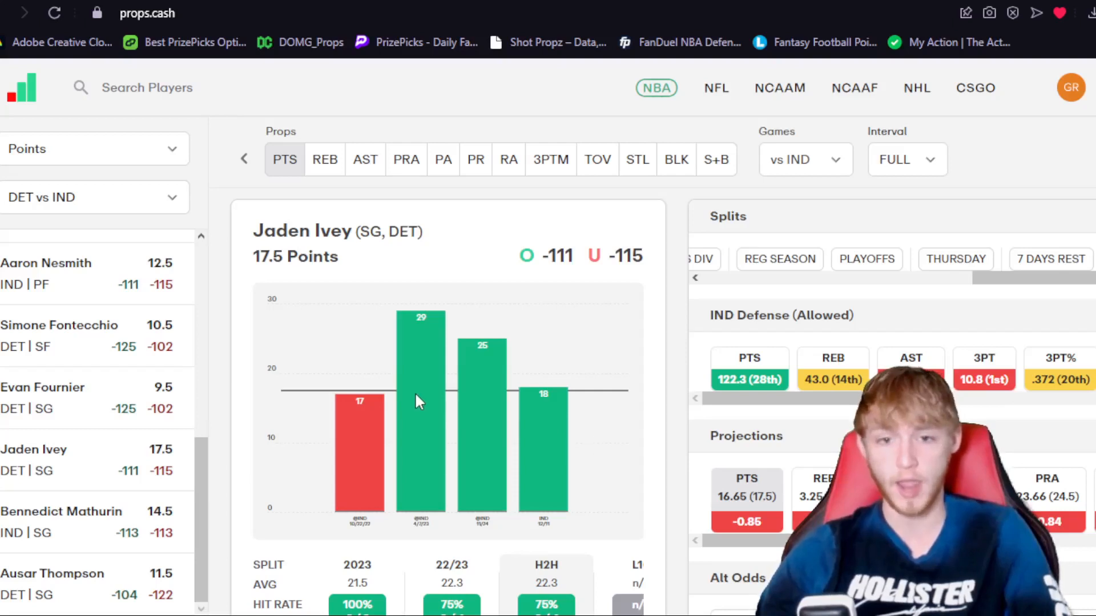
{"action": "mouse_move", "coordinate": [352, 463]}
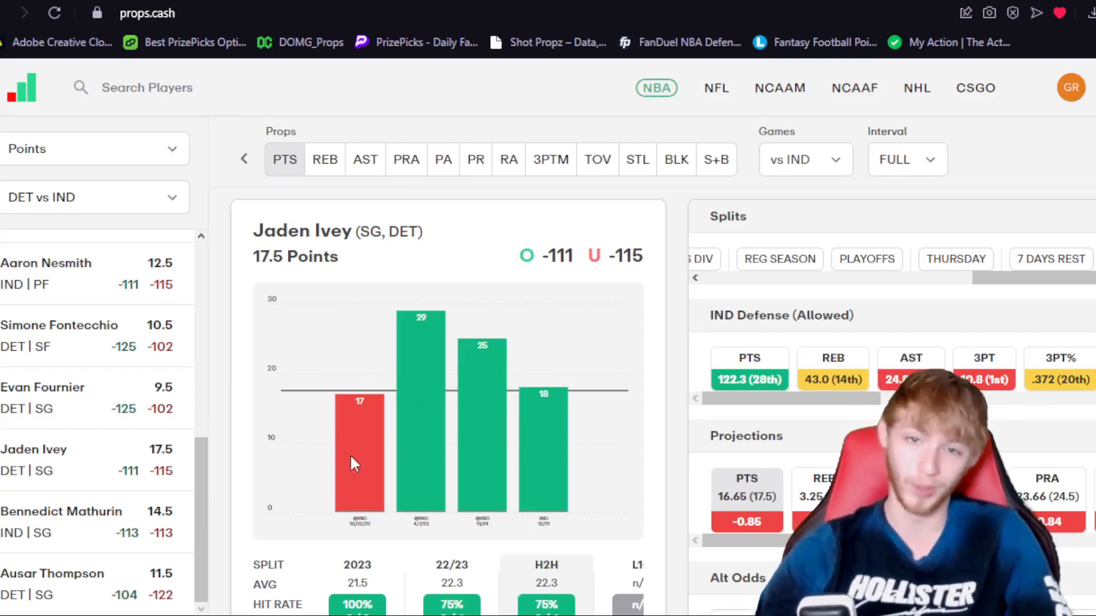
{"action": "mouse_move", "coordinate": [585, 530]}
{"action": "type", "text": "luk"}
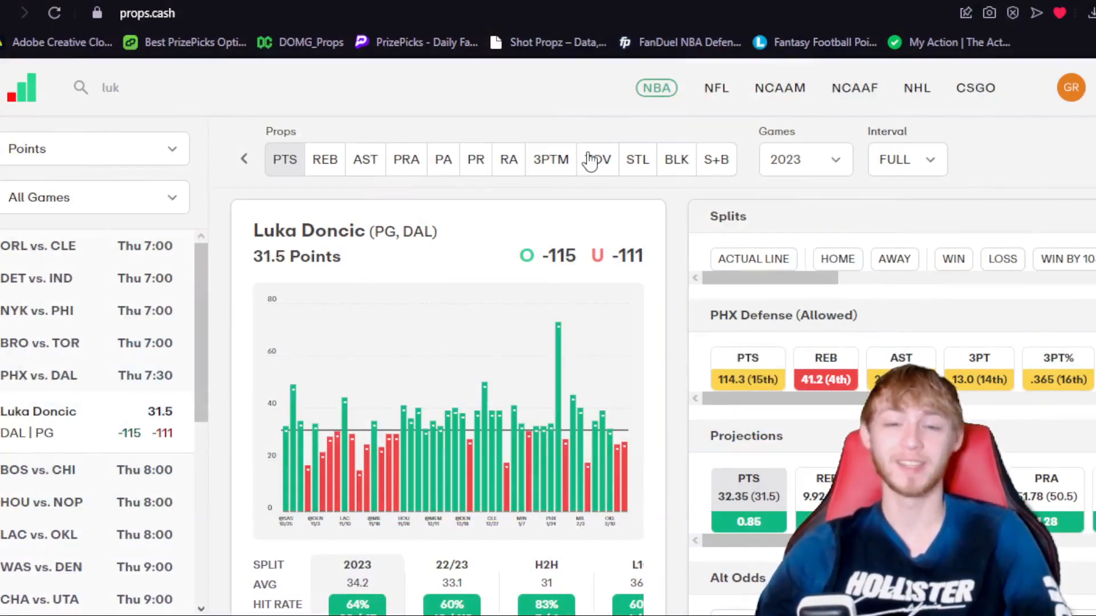
Return to the DubClub tab with the DOMG_Props All Props checkout.
{"action": "left_click", "coordinate": [311, 42]}
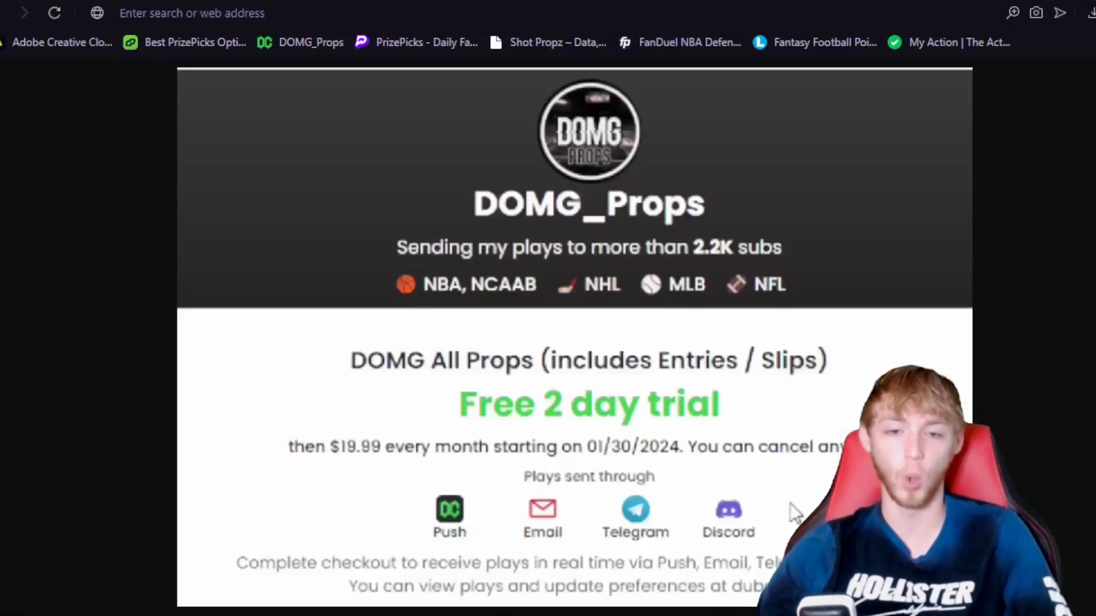
{"action": "mouse_move", "coordinate": [855, 302]}
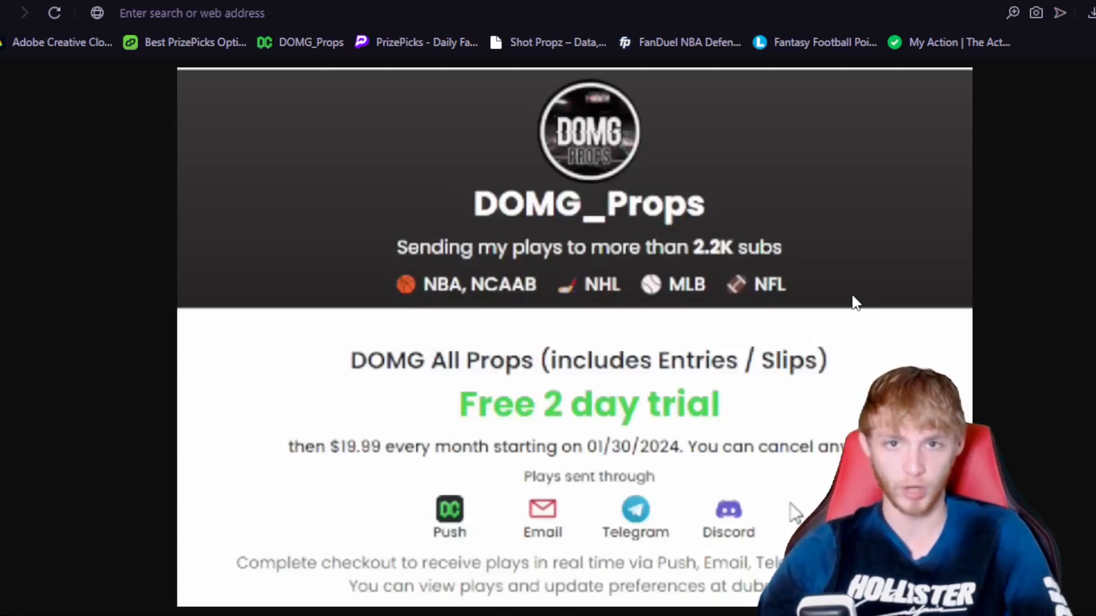